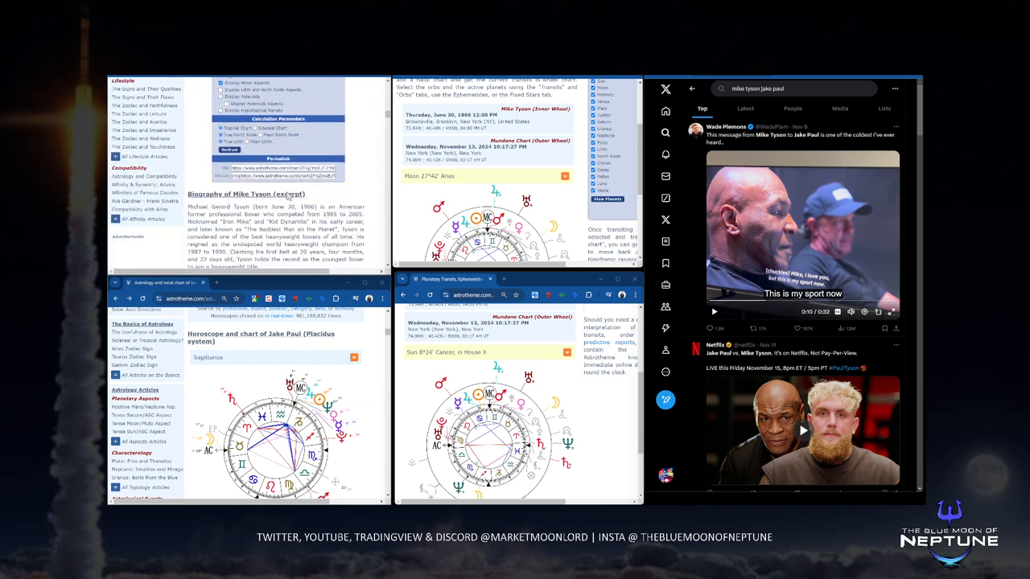
- Scroll the maximized transits page down to the famous people's chart list
scroll("down", 3)
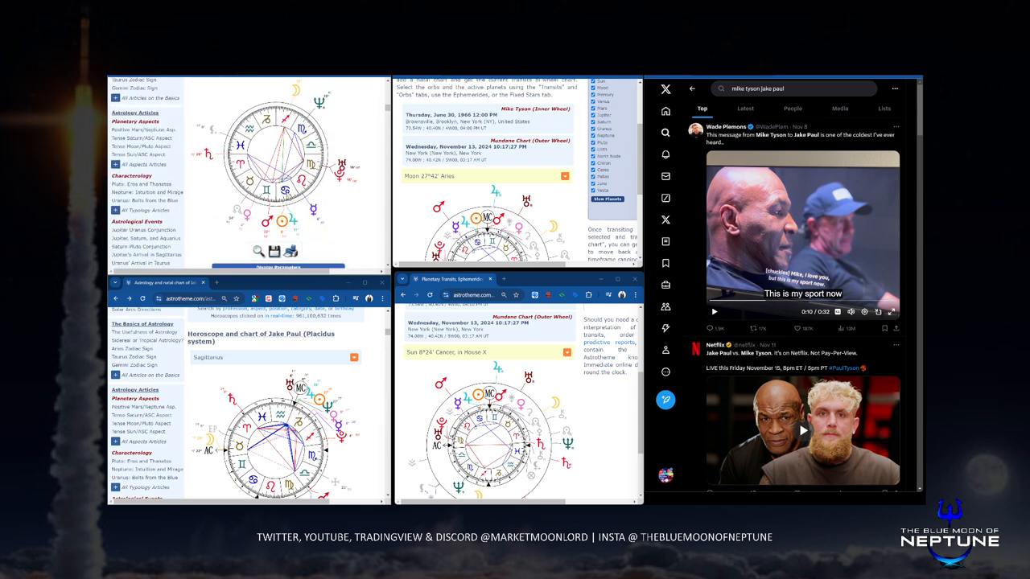
mouse_move(358, 372)
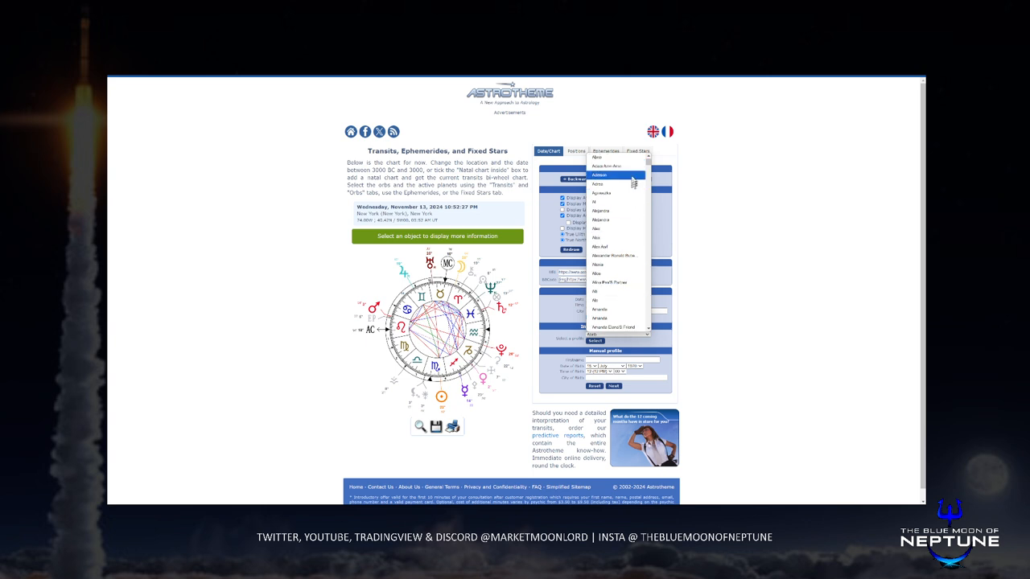
- Select Mike Tyson from the celebrity list as the inner wheel against the November 13, 2024 transits
scroll("down", 3)
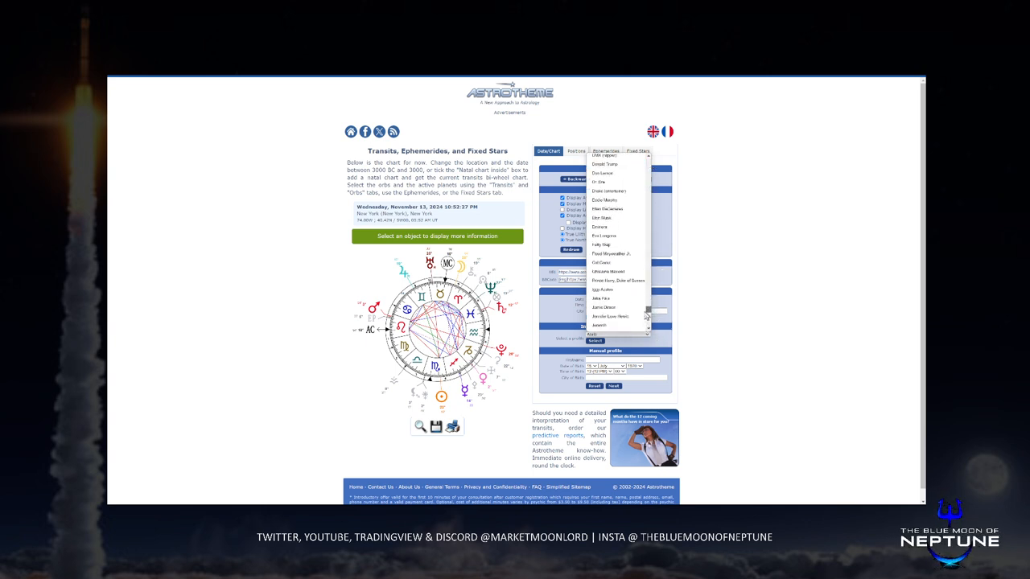
scroll("down", 3)
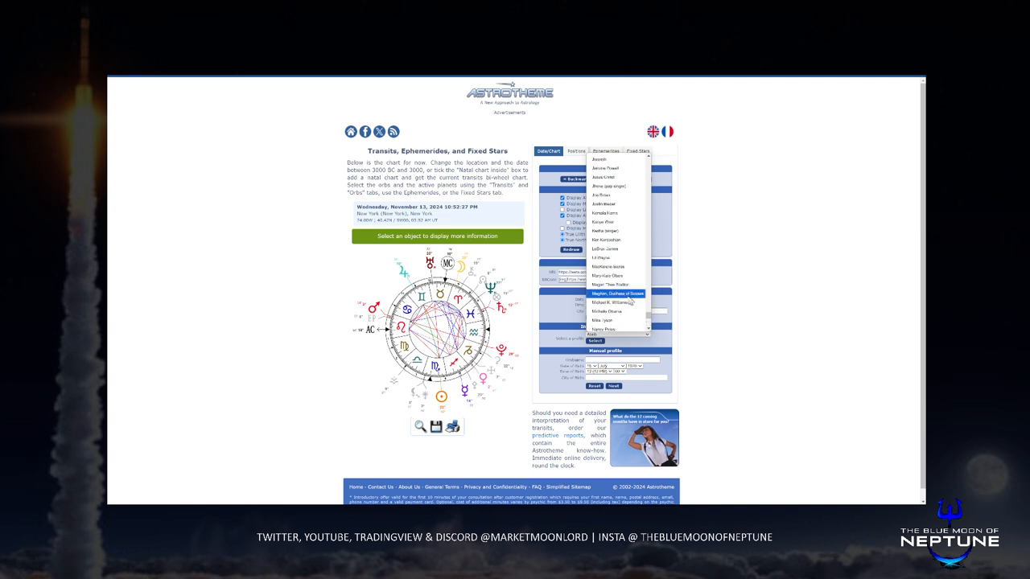
left_click(618, 293)
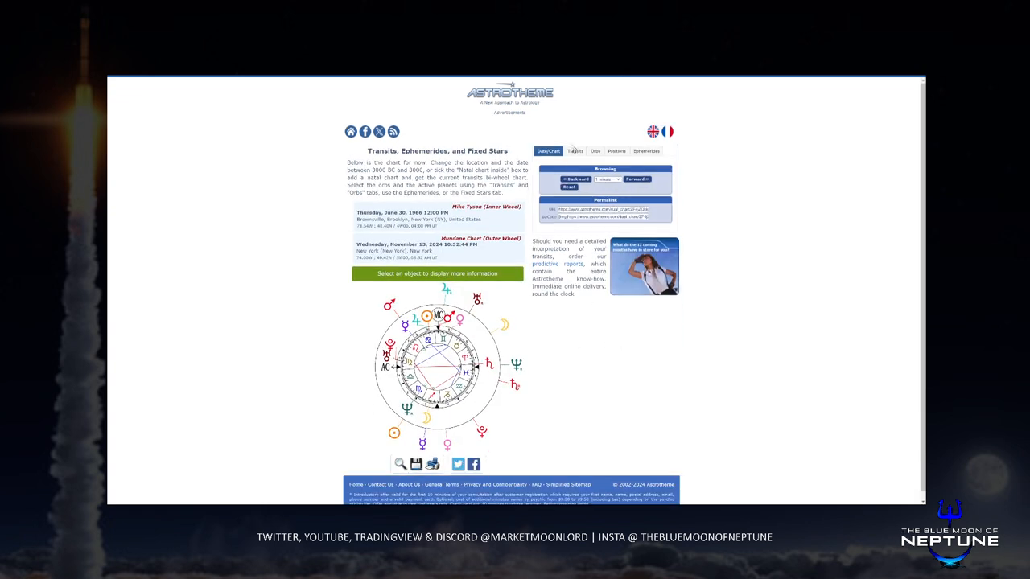
- Alternate between the Planets and Data Chart views of Tyson's bi-wheel, then restore the tiled windows
left_click(576, 151)
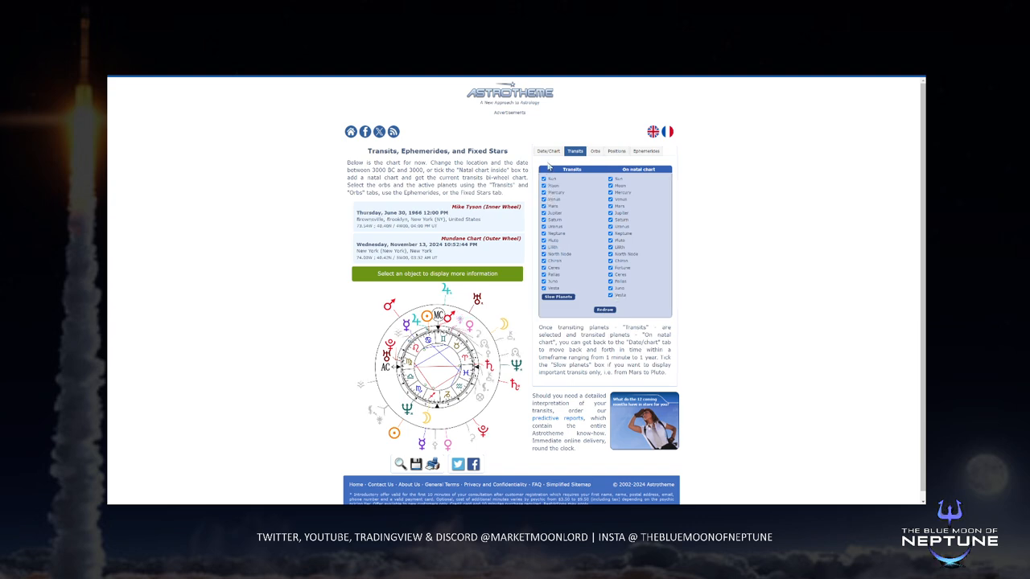
left_click(549, 151)
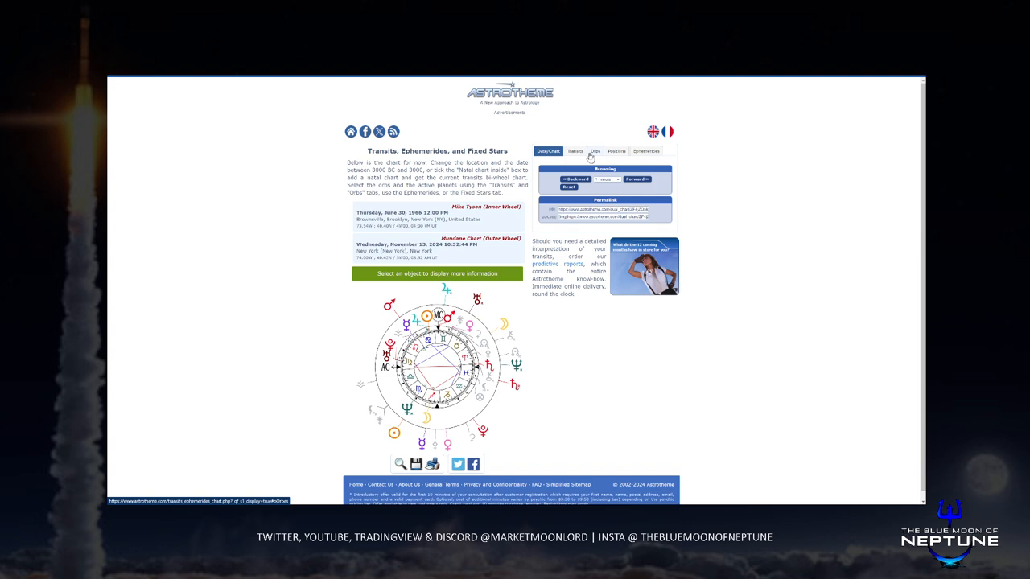
left_click(574, 152)
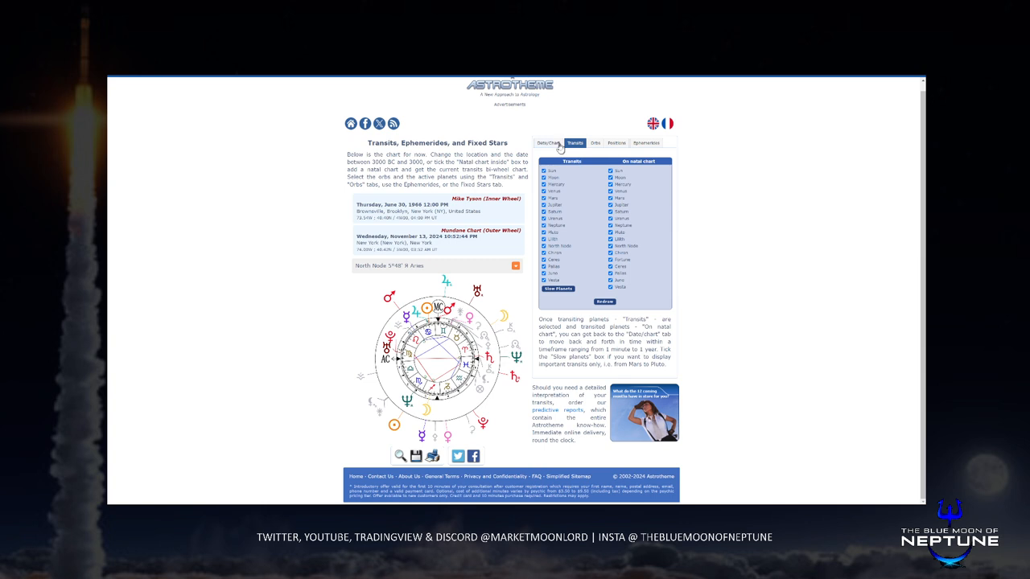
left_click(547, 142)
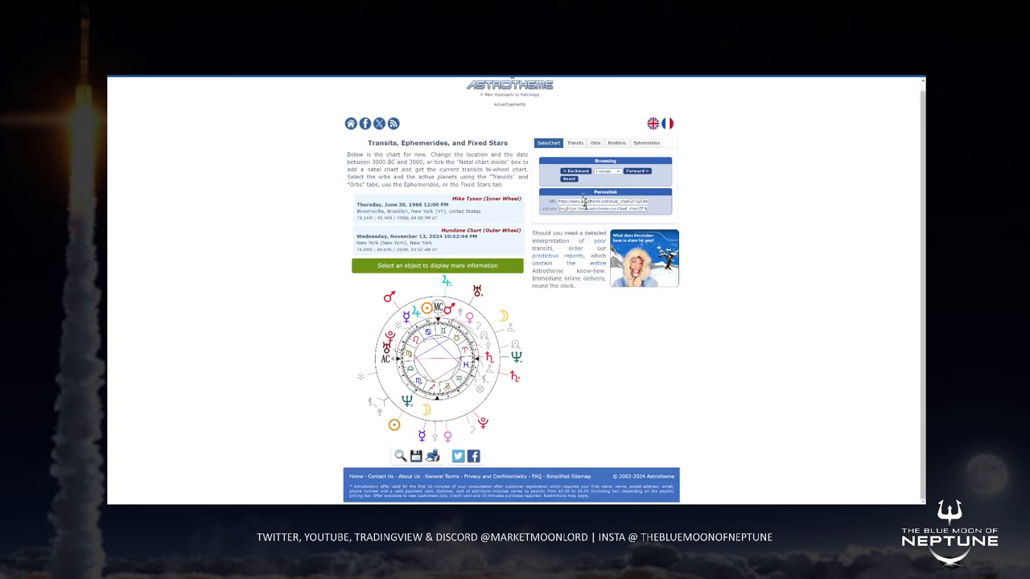
left_click(572, 142)
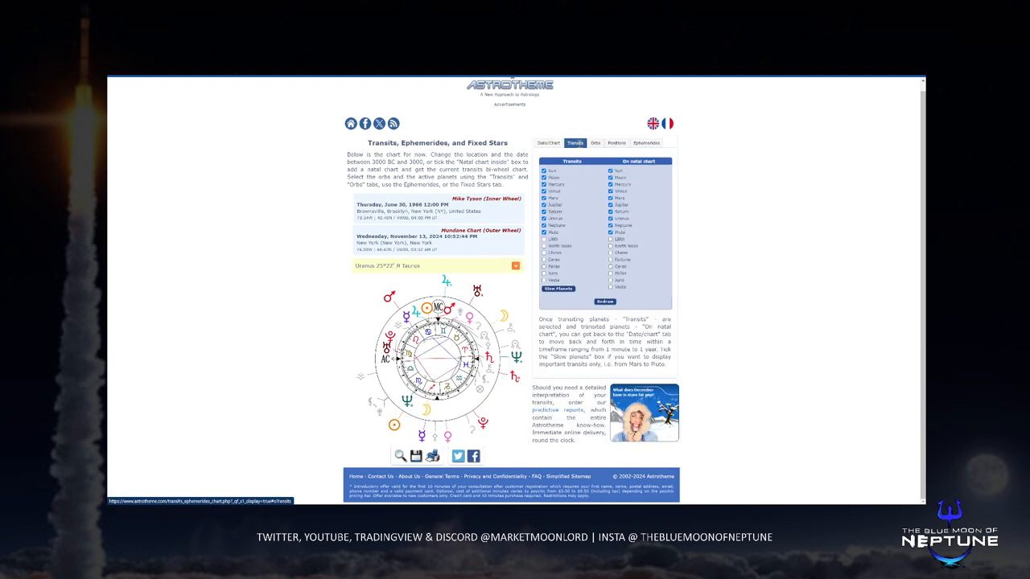
left_click(549, 142)
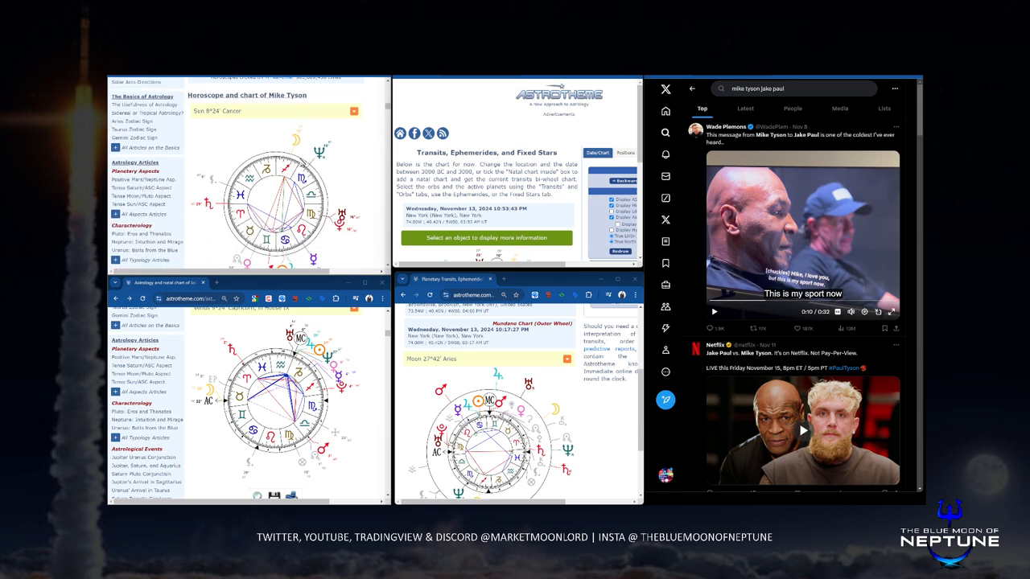
- Scroll the full-screen transits page to the November 13, 2024 chart's date and place settings
scroll("down", 3)
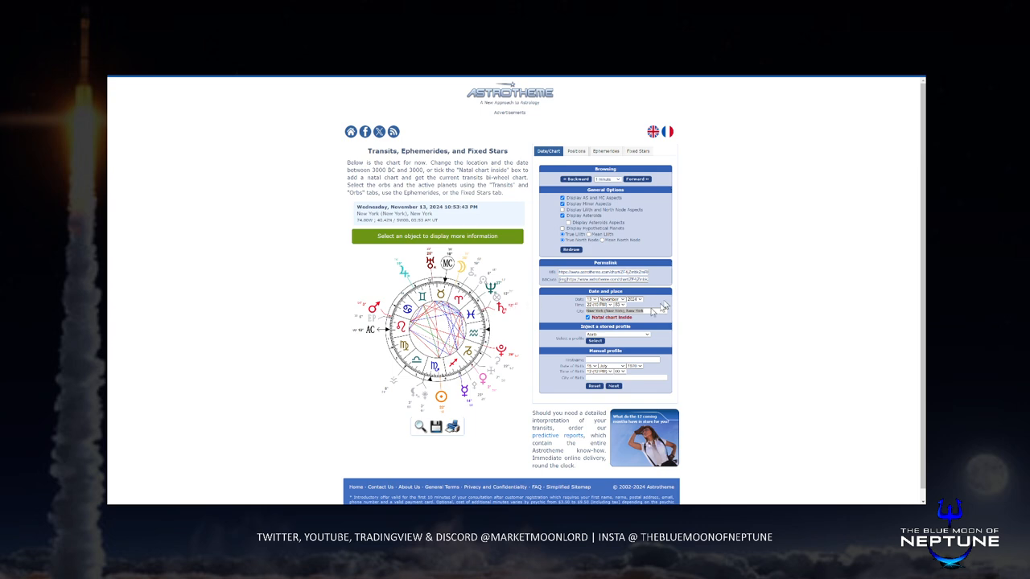
- Enter Arlington as the chart's place and choose the matching Texas town suggestion
type("Arlington")
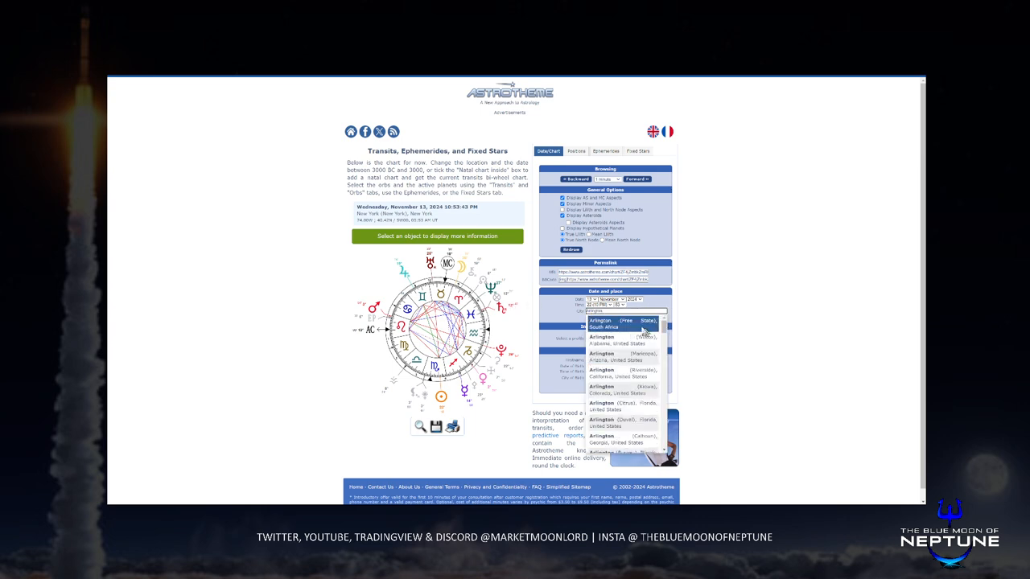
mouse_move(626, 409)
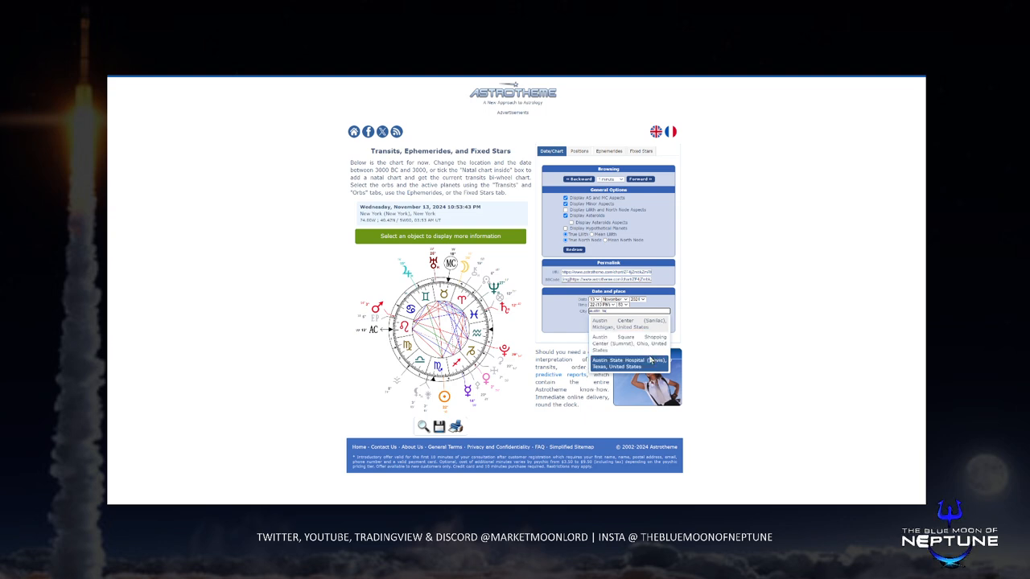
left_click(627, 363)
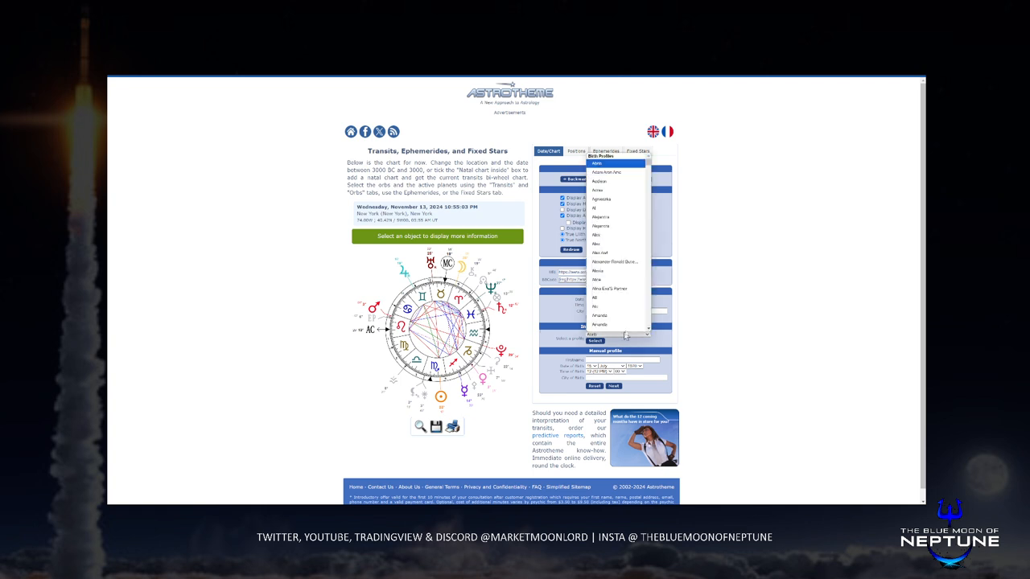
- Choose Mike Tyson from the famous profiles and redraw the bi-wheel against the November 13, 2024 sky
scroll("down", 3)
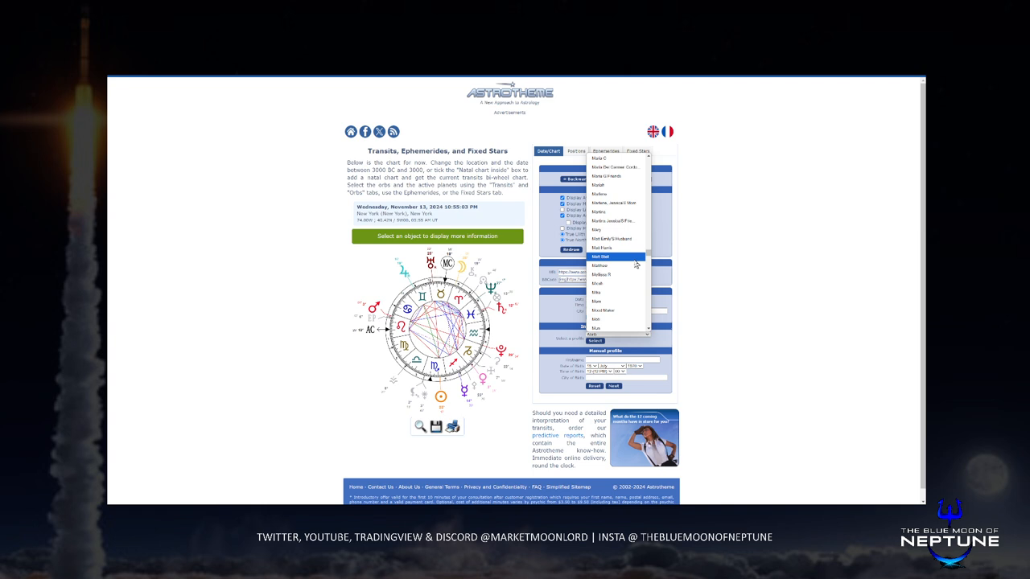
scroll("down", 3)
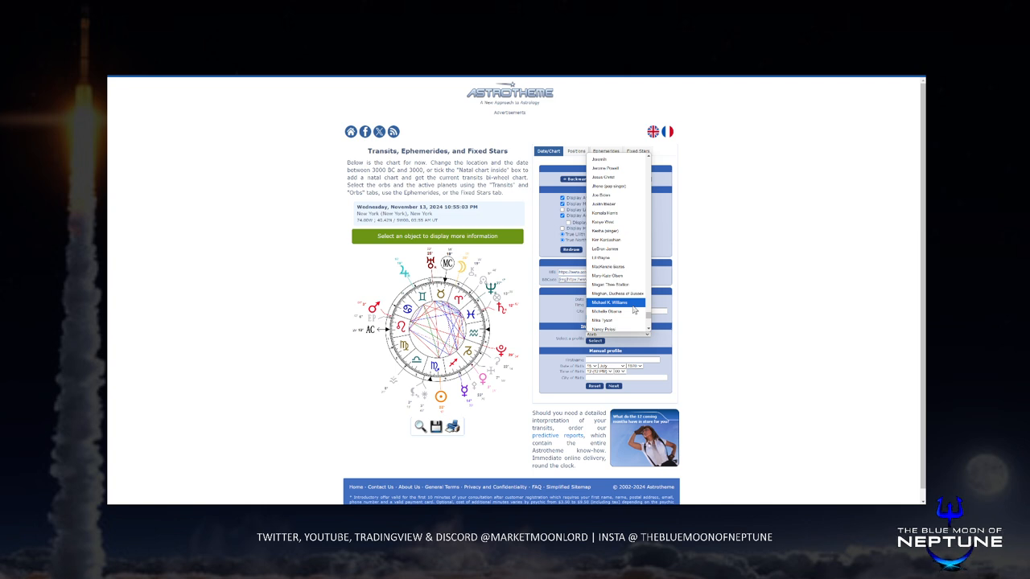
mouse_move(609, 311)
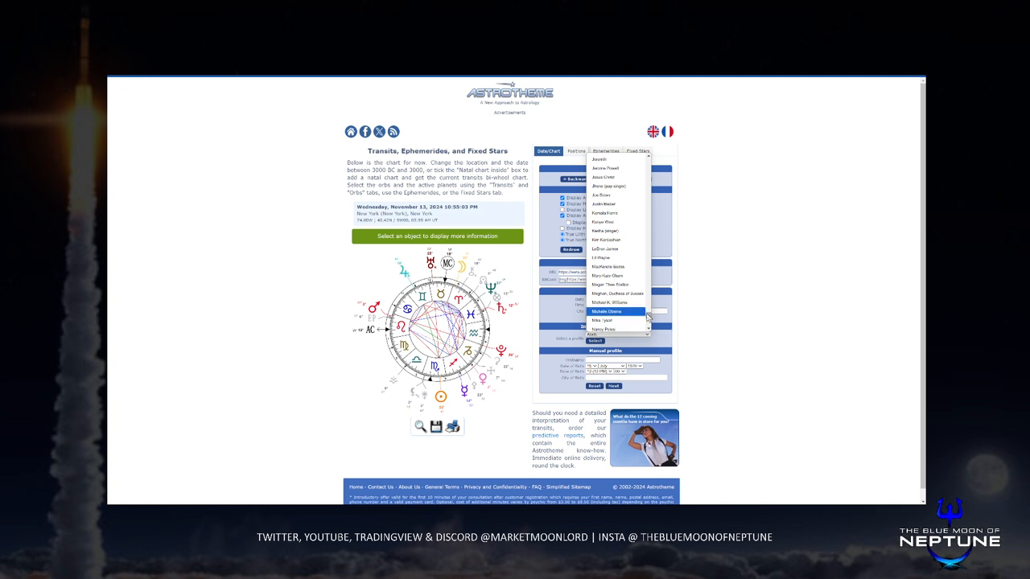
left_click(618, 318)
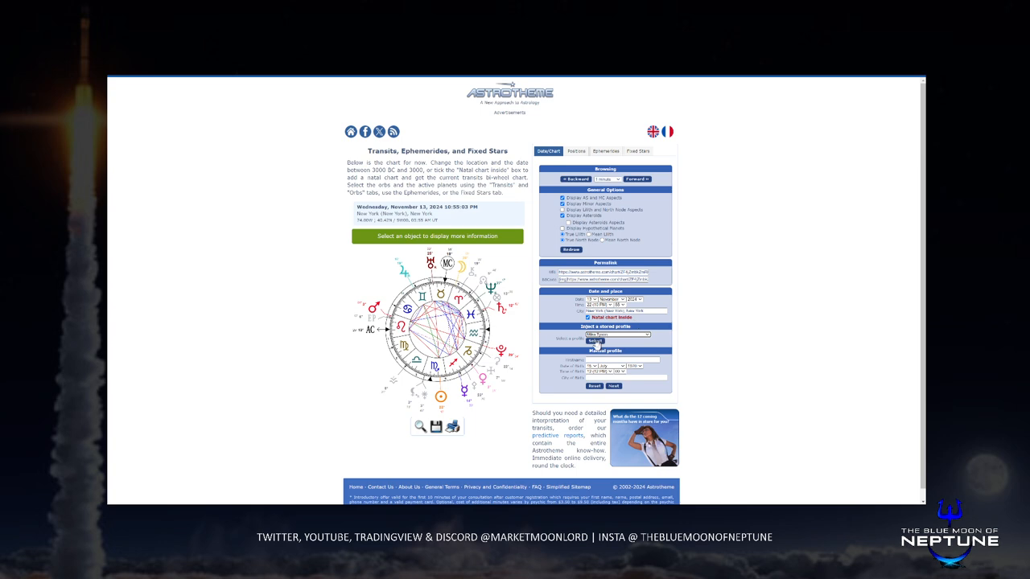
left_click(593, 341)
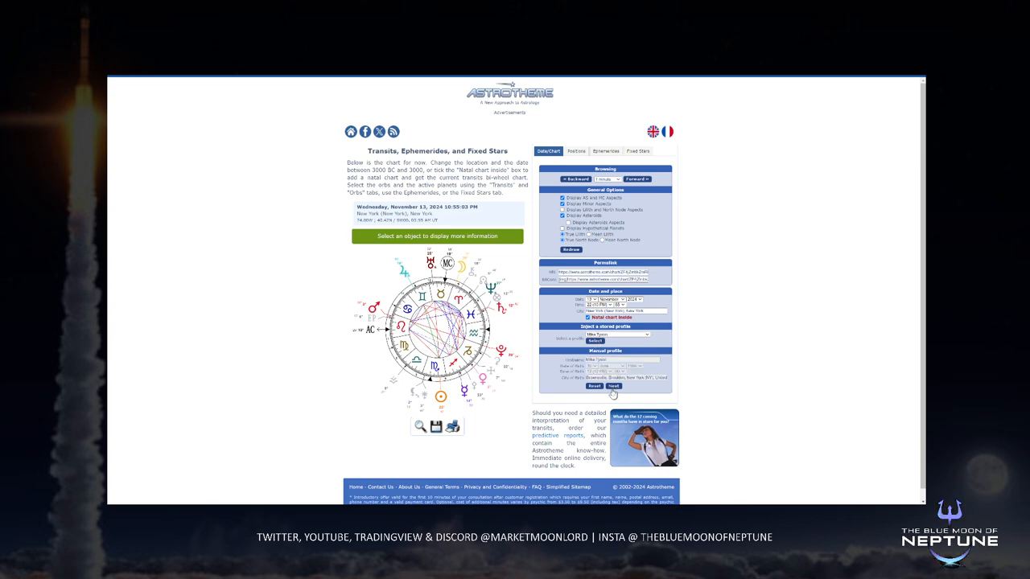
left_click(602, 392)
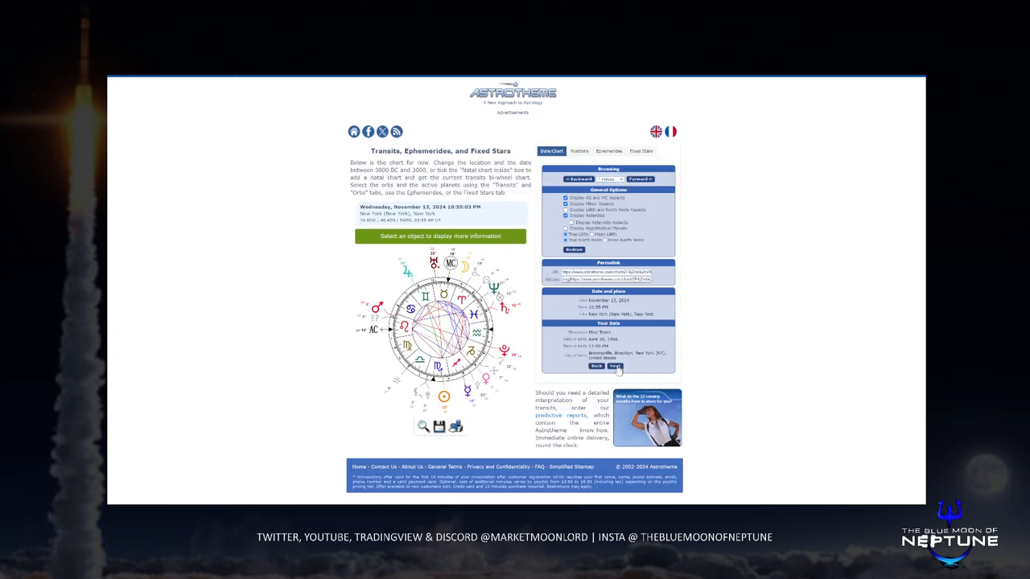
left_click(605, 370)
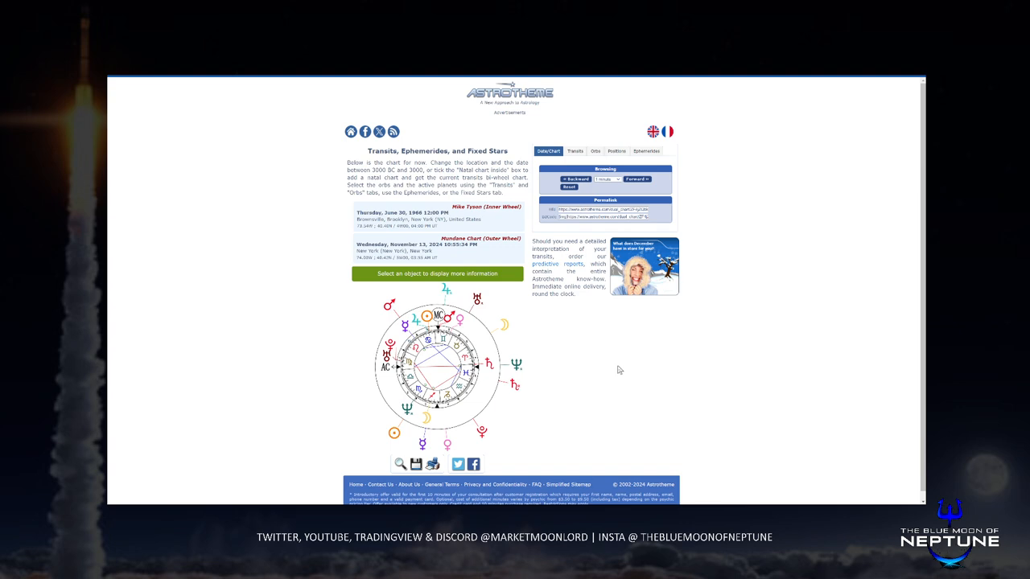
mouse_move(576, 191)
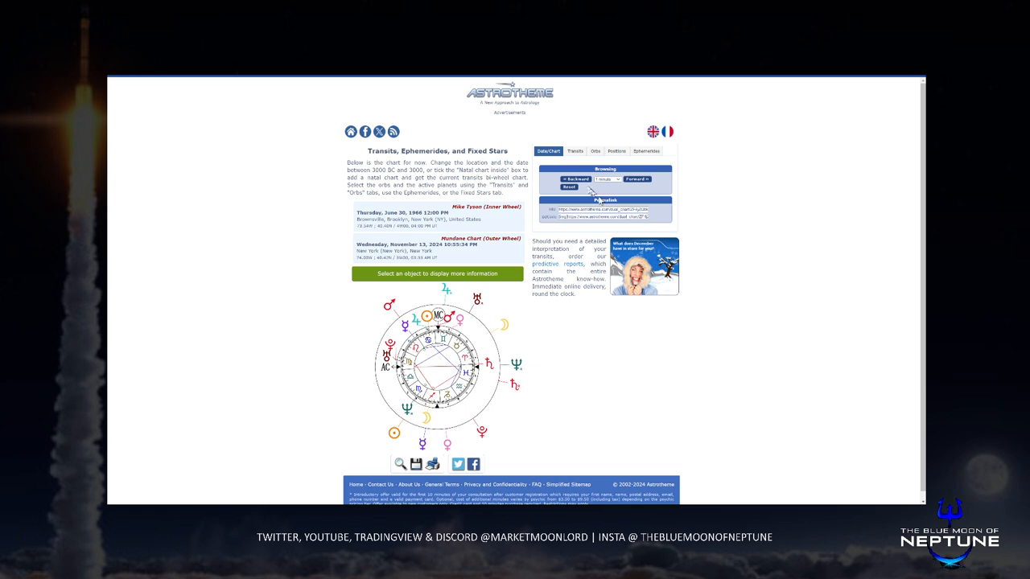
- Switch Tyson's bi-wheel page to the Planets view before retiling the windows beside the X feed
left_click(574, 151)
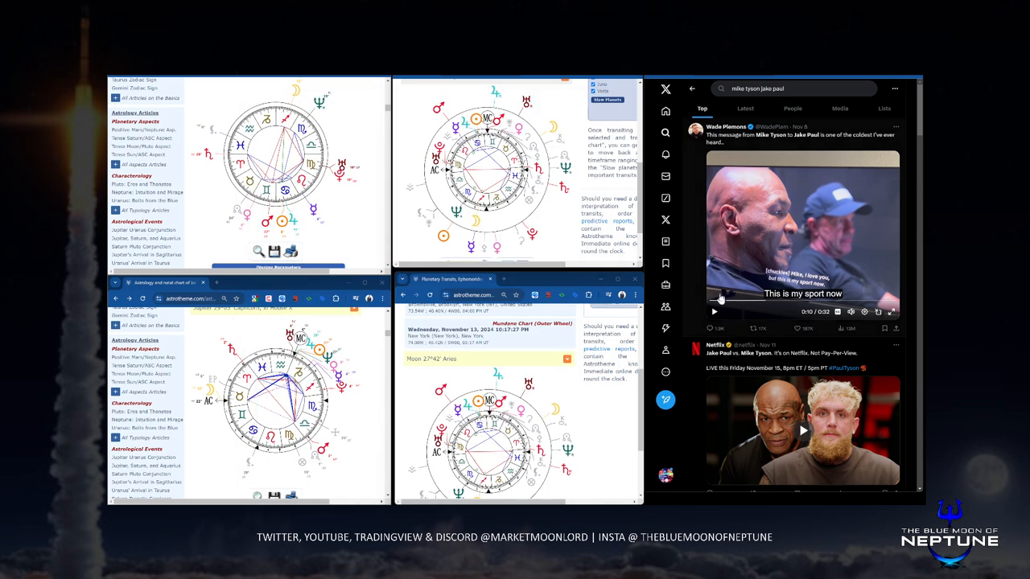
- Play the Tyson clip in the X feed, then maximize Tyson's bi-wheel window
left_click(712, 312)
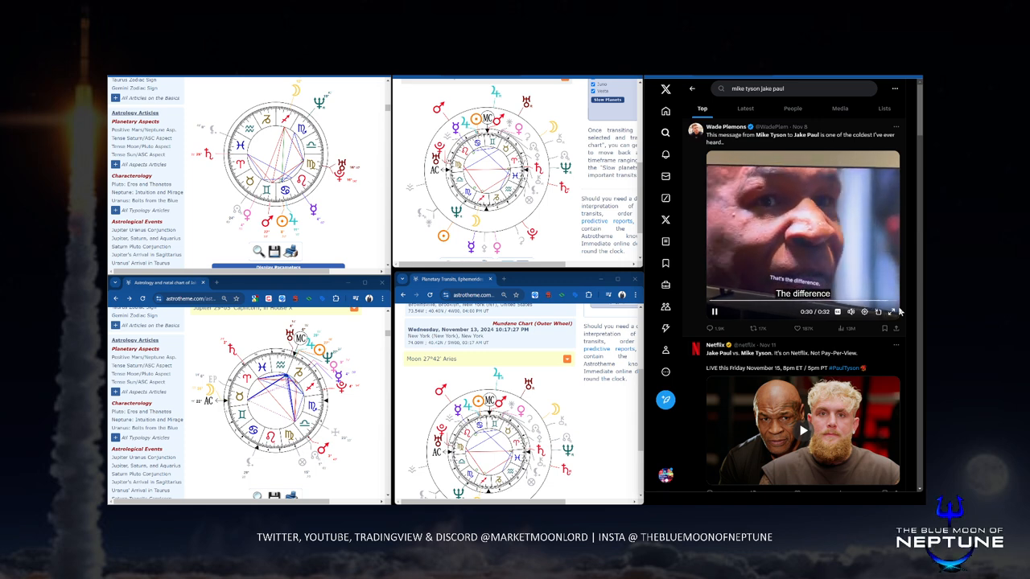
left_click(715, 312)
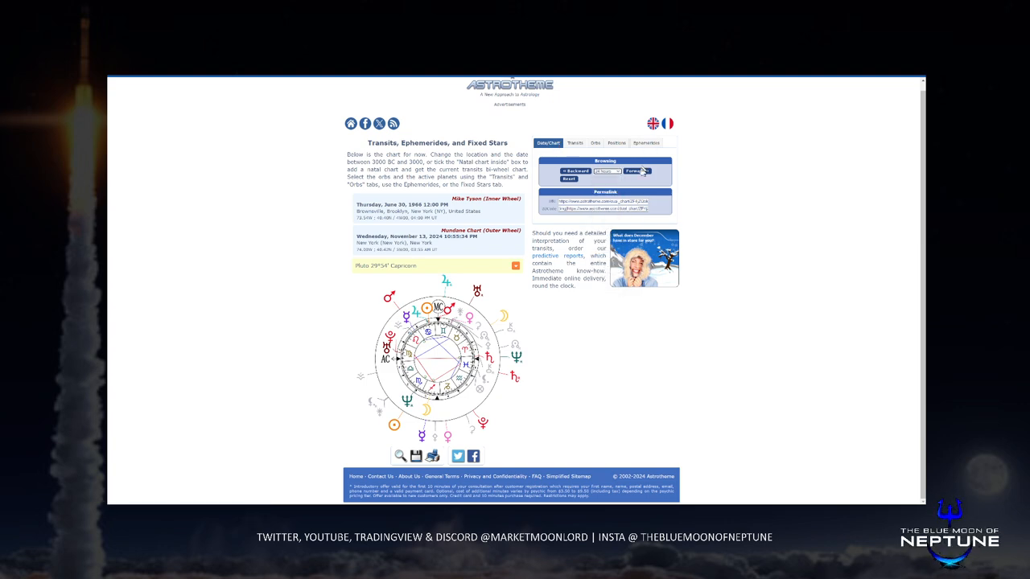
- Advance Tyson's transits to Friday, November 15, 2024, step back, and reset to a fresh current-sky chart
left_click(636, 171)
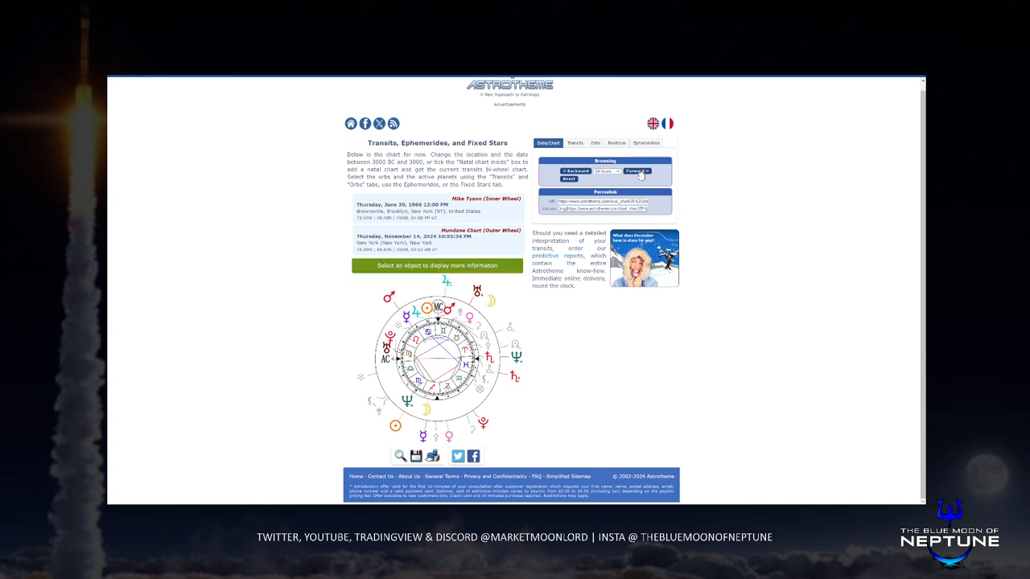
left_click(636, 170)
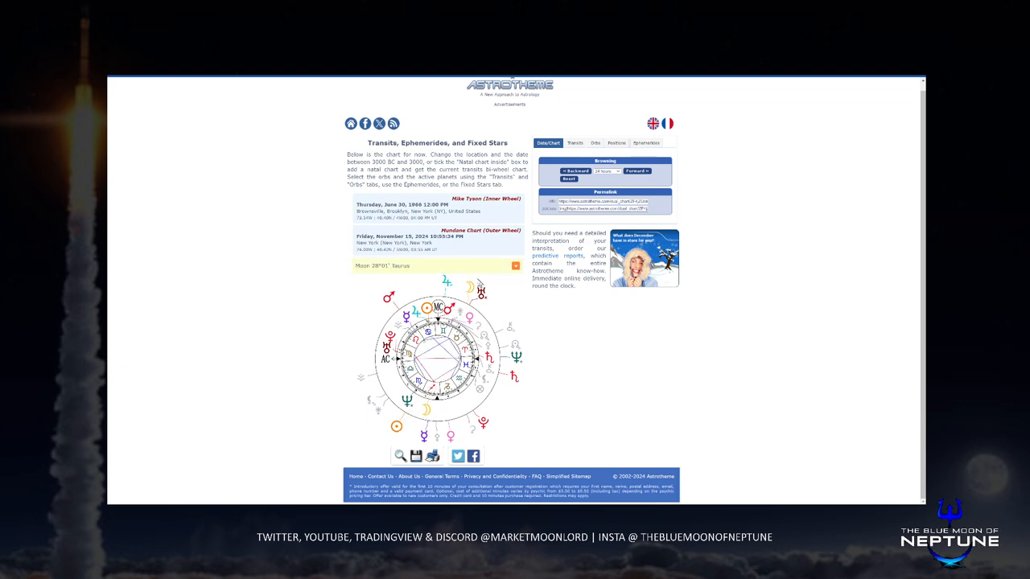
left_click(605, 171)
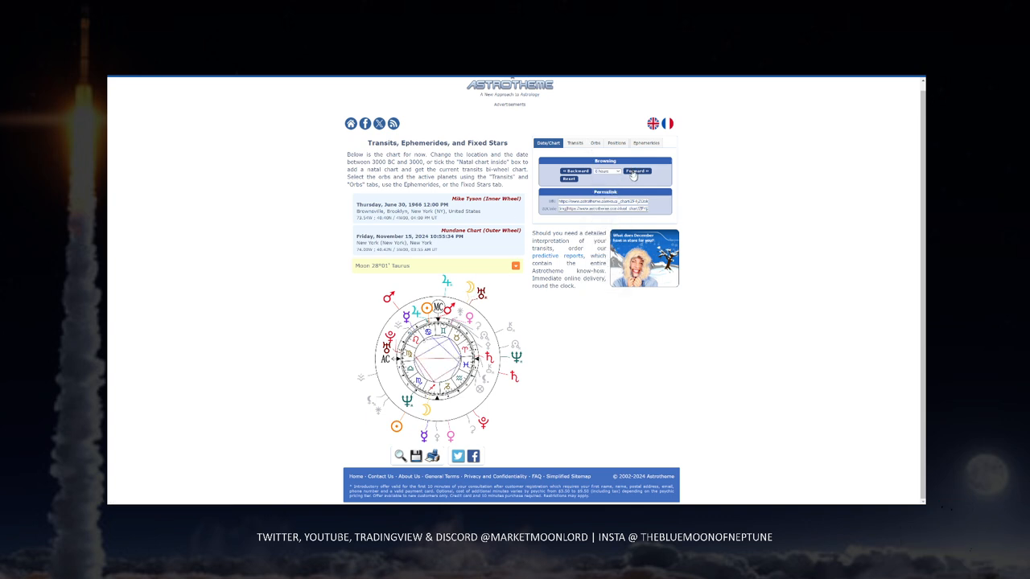
left_click(637, 170)
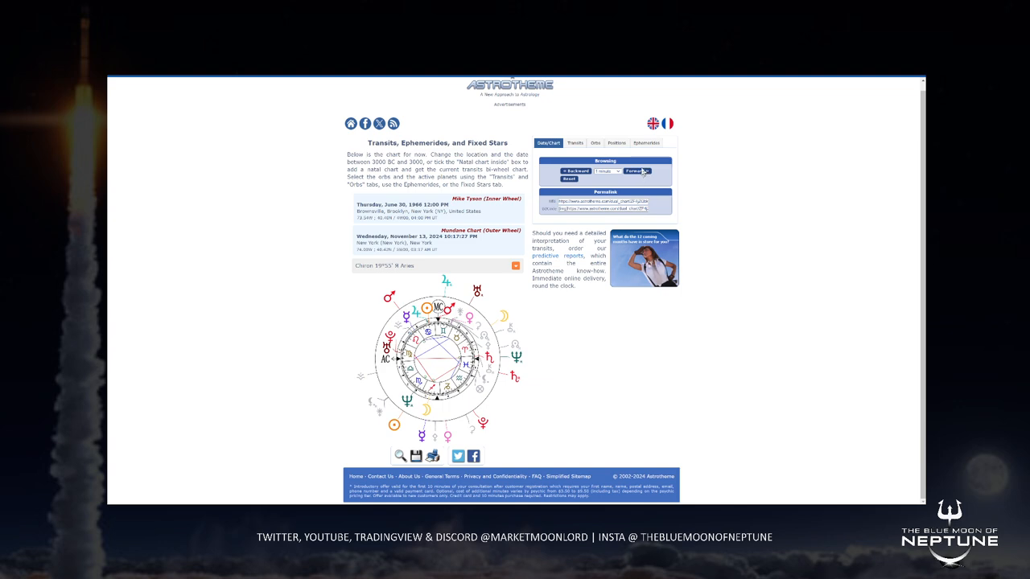
left_click(641, 171)
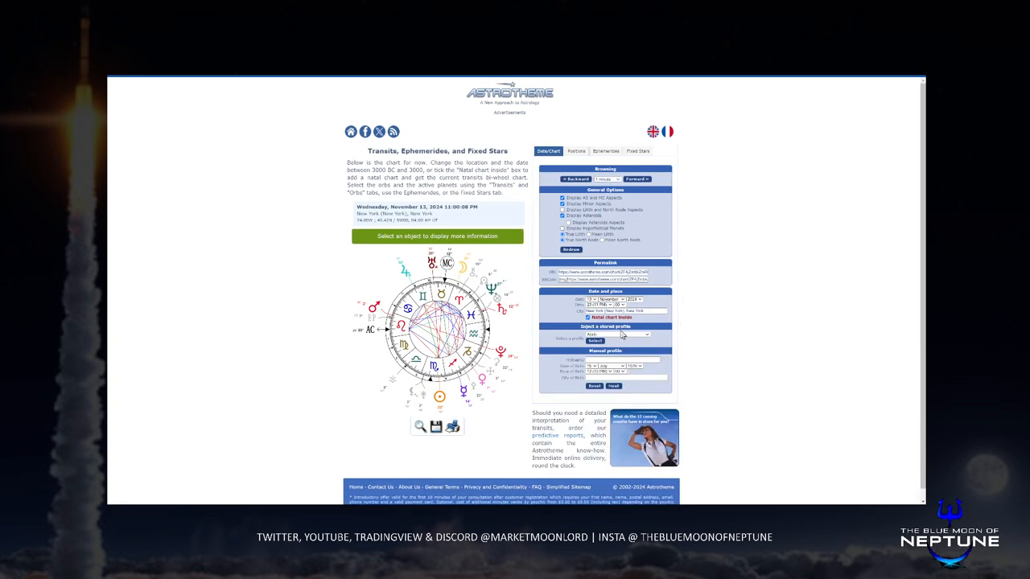
- Select Jake Paul from the famous profiles as the inner wheel against the November 13, 2024 chart
left_click(622, 335)
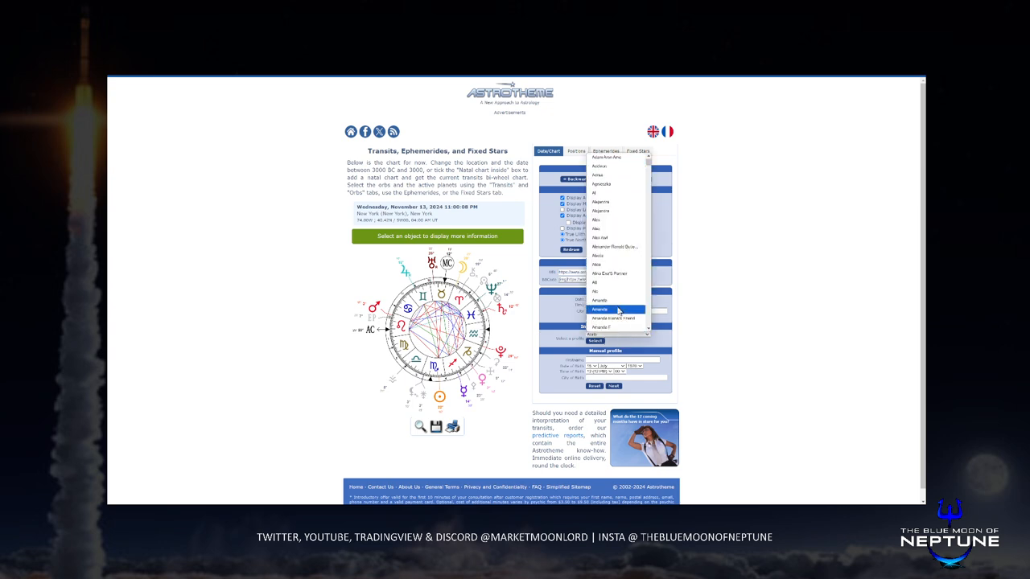
left_click(611, 309)
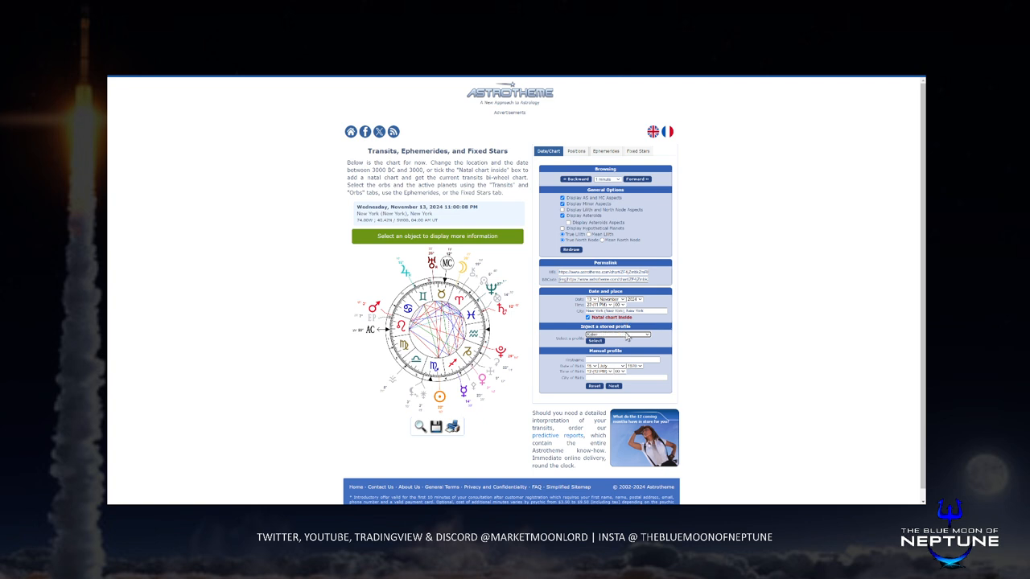
left_click(642, 335)
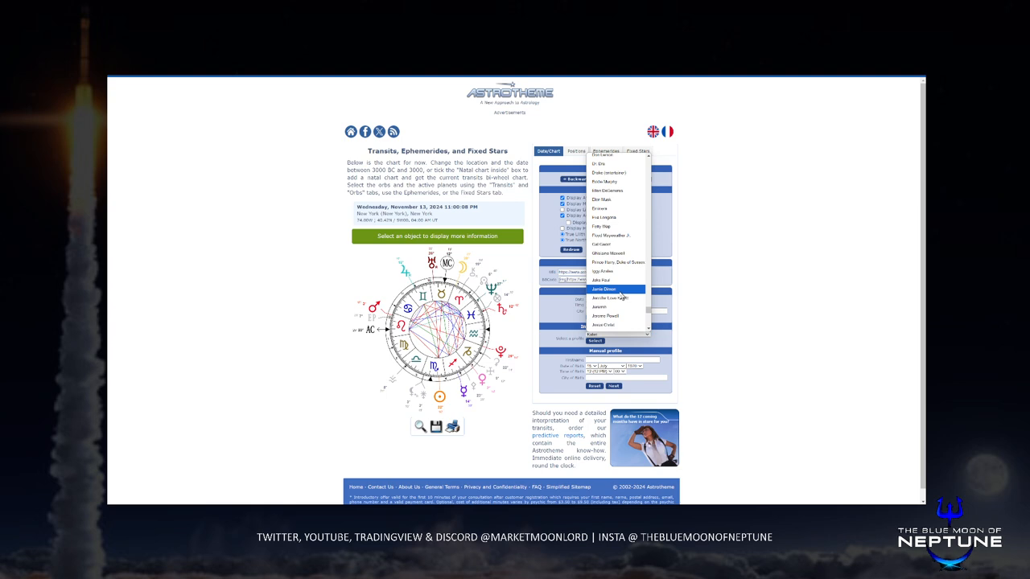
left_click(611, 298)
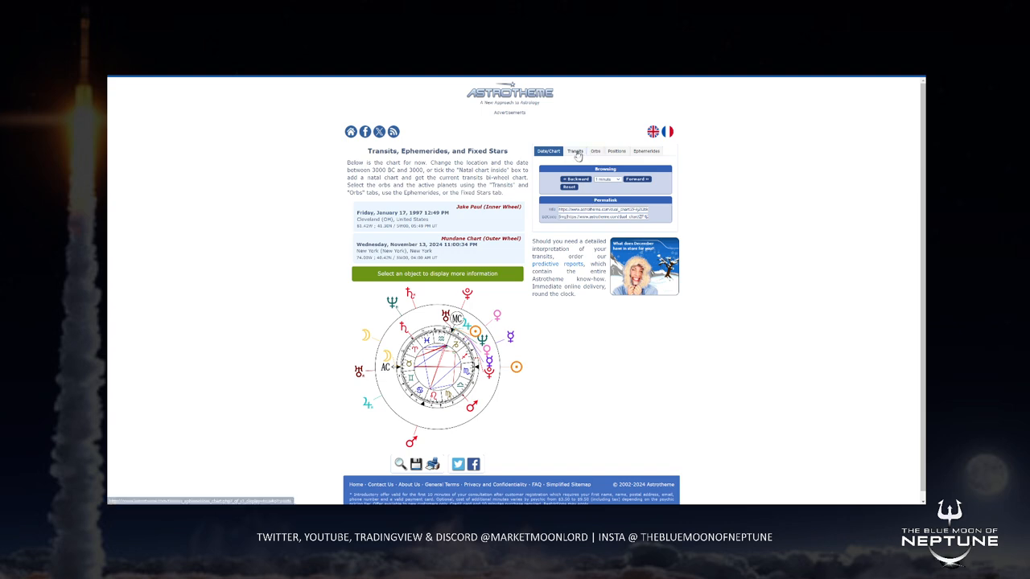
- Review the transiting planets for Jake Paul's bi-wheel and return to the chart data settings
left_click(573, 151)
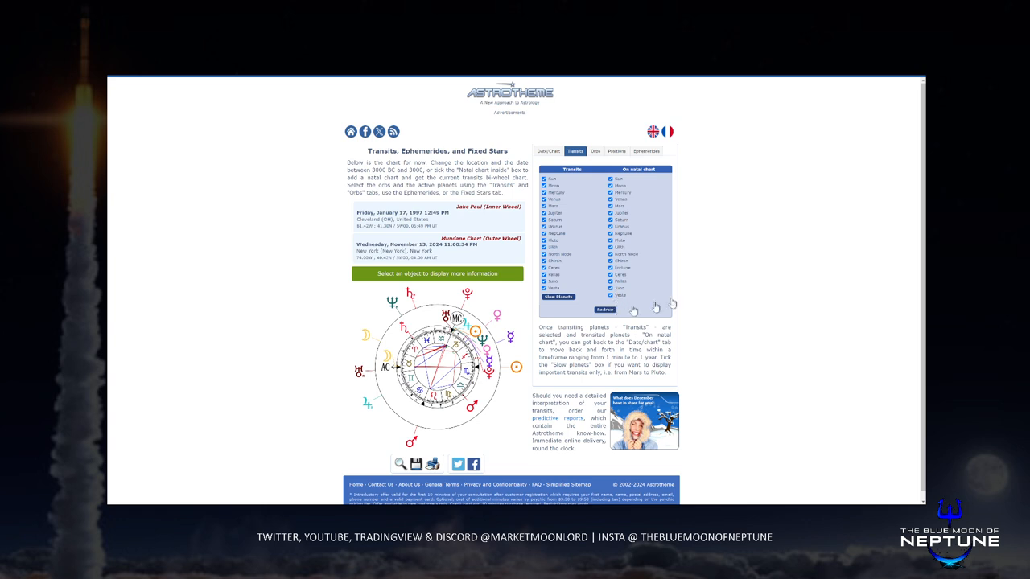
mouse_move(607, 311)
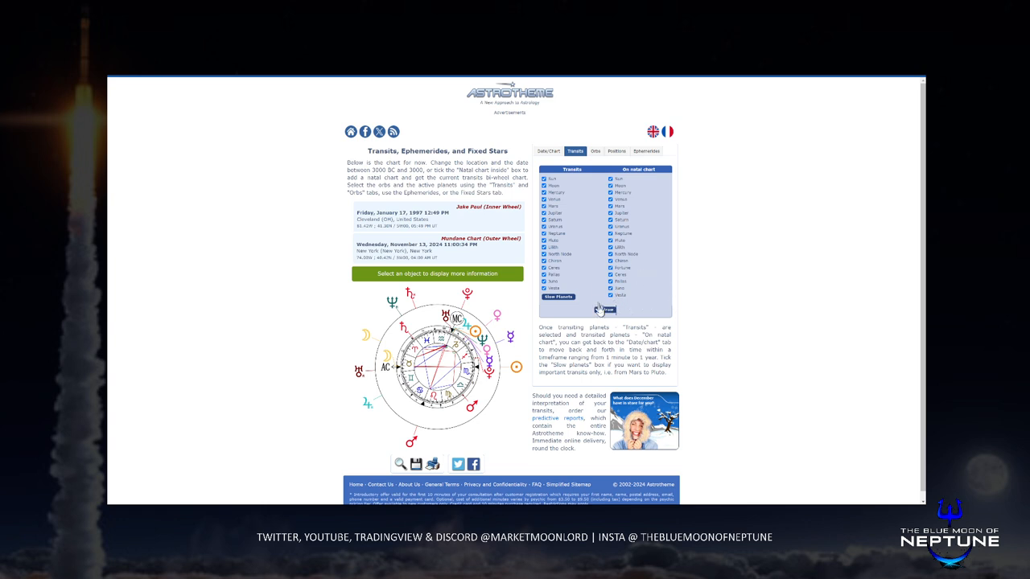
left_click(547, 151)
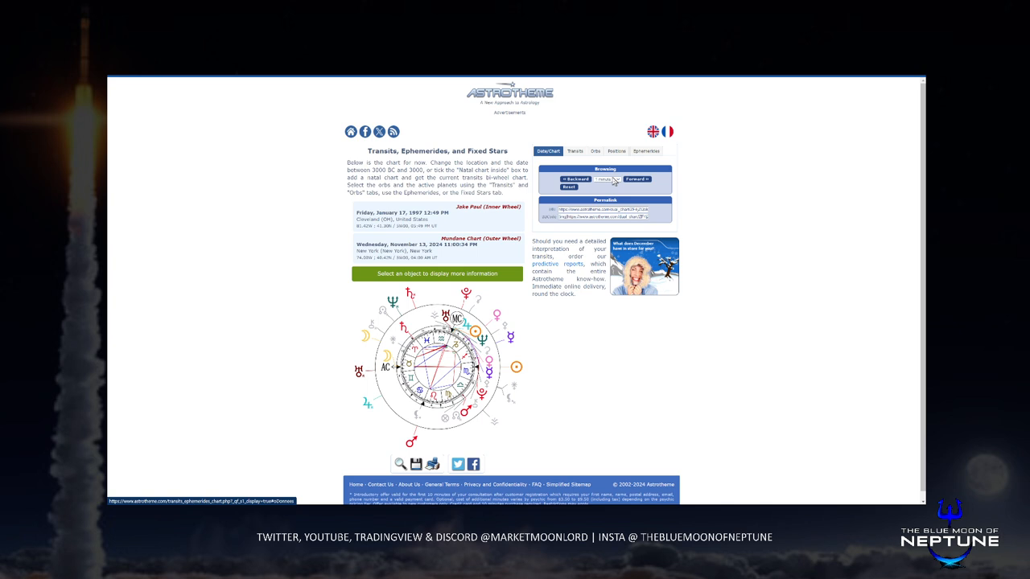
mouse_move(583, 144)
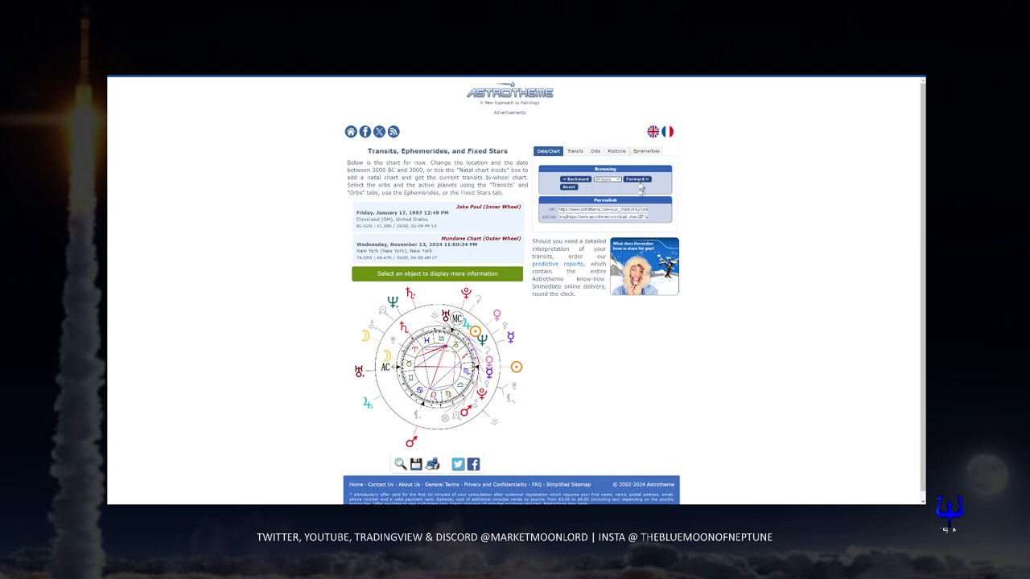
- Tile the Astrotheme chart windows, including Jake Paul's bi-wheel, beside the X Tyson–Paul feed
left_click(639, 177)
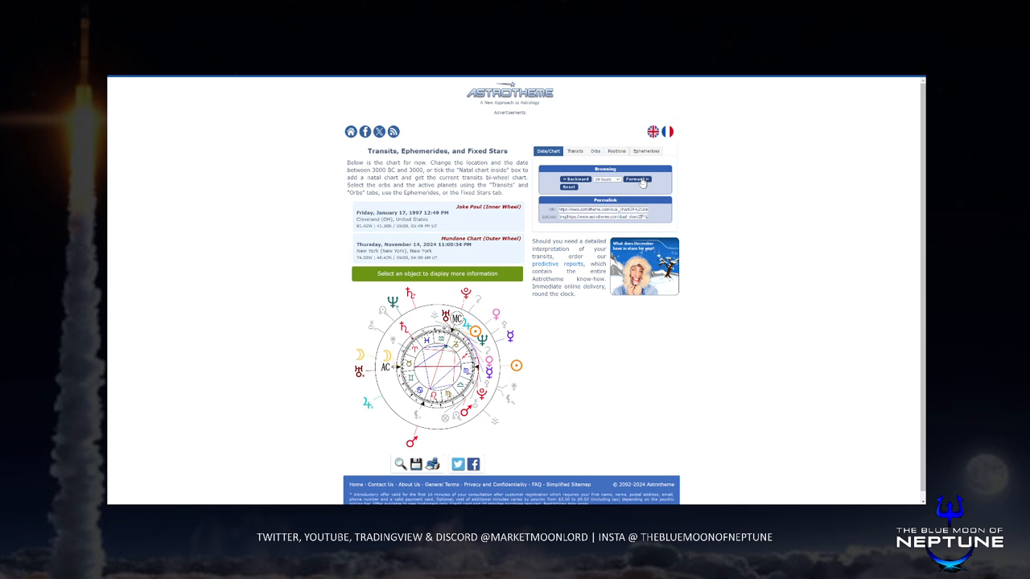
left_click(634, 177)
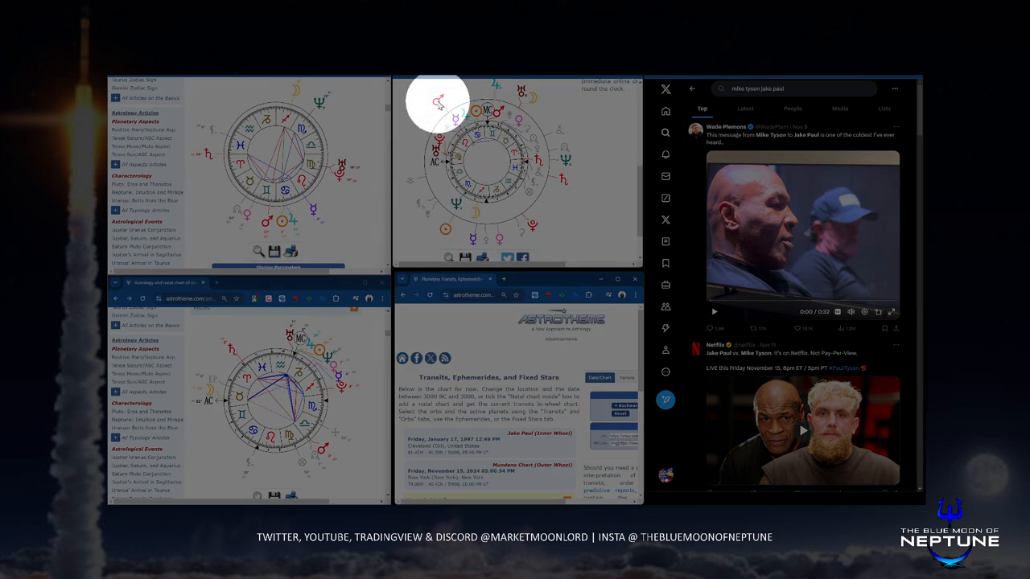
mouse_move(460, 142)
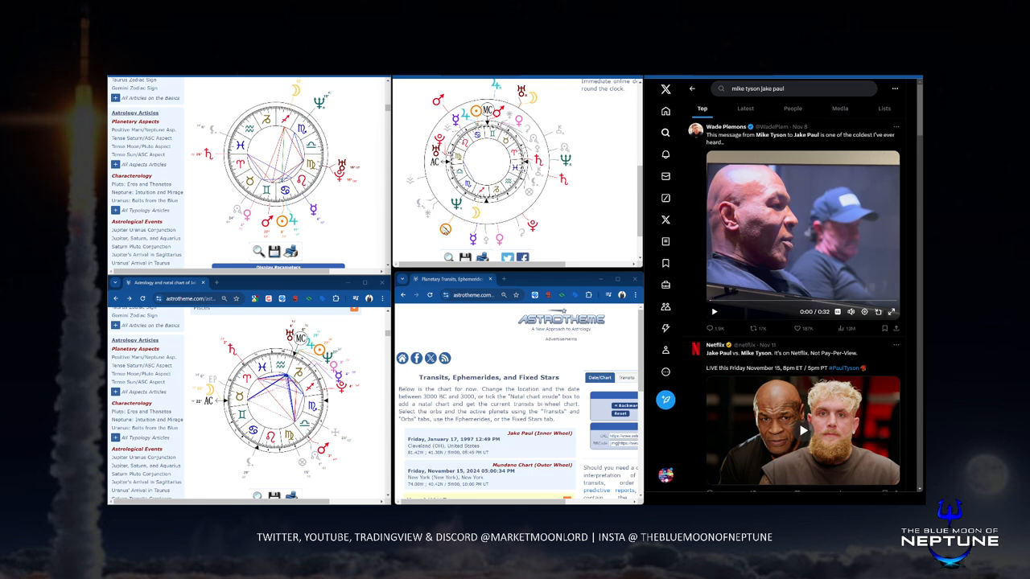
mouse_move(446, 235)
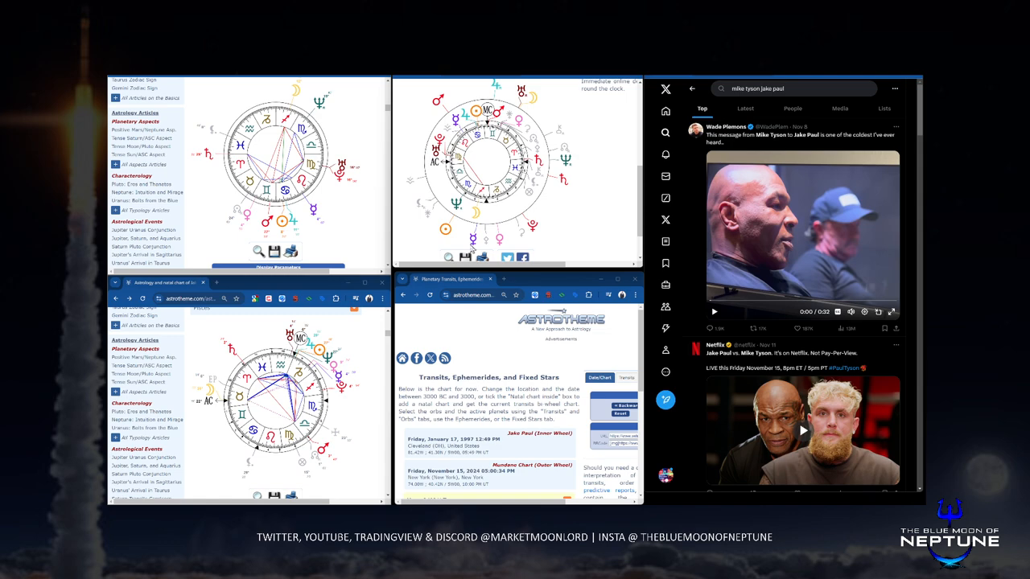
- Scroll further down the 'mike tyson jake paul' X search results to later posts
scroll("down", 3)
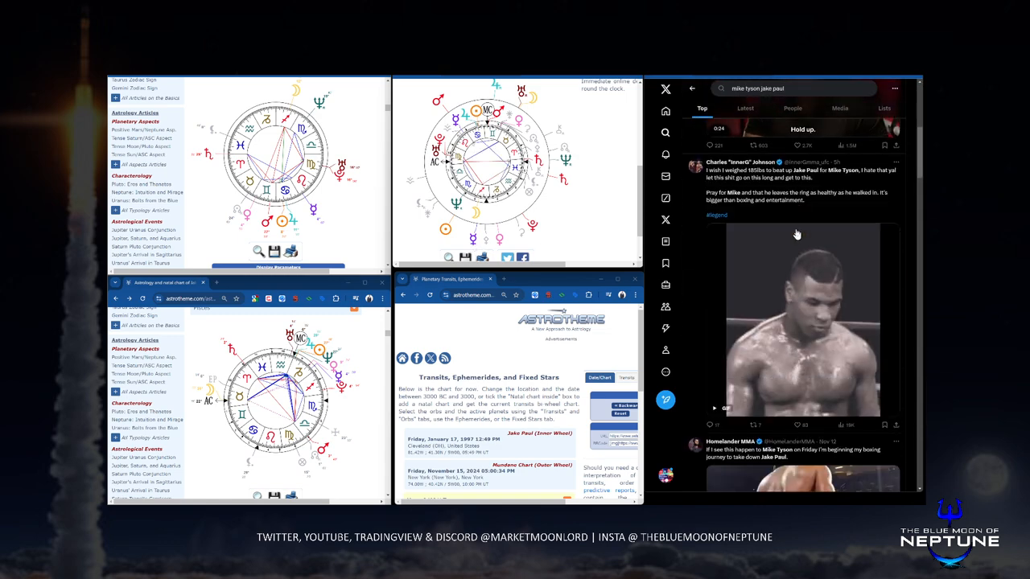
scroll("down", 3)
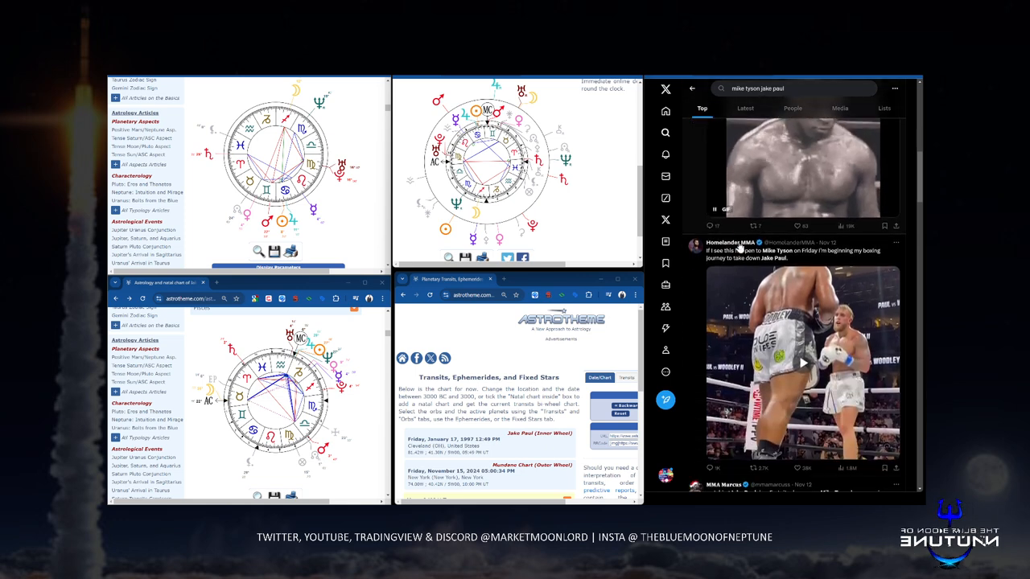
scroll("down", 3)
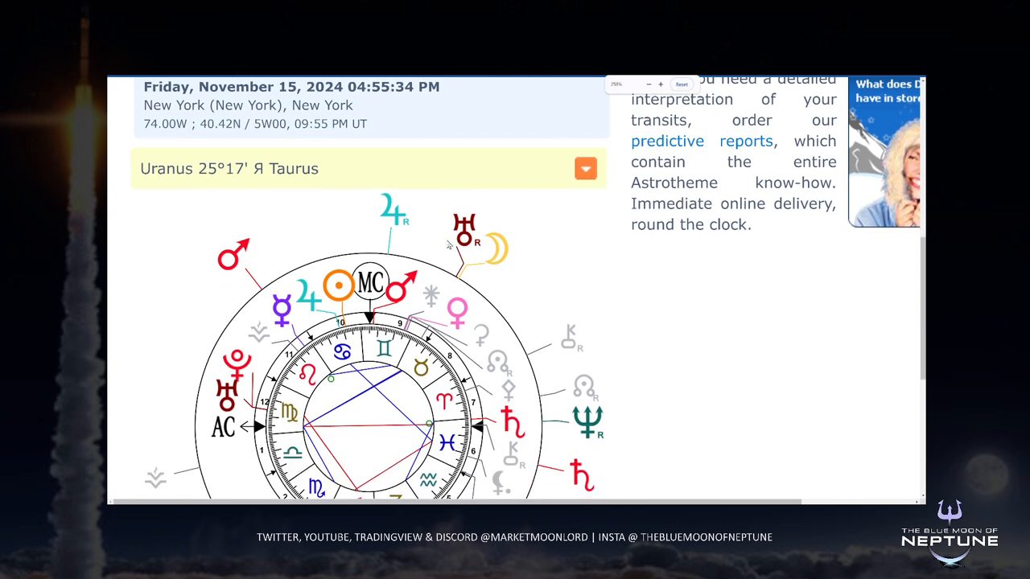
scroll("down", 3)
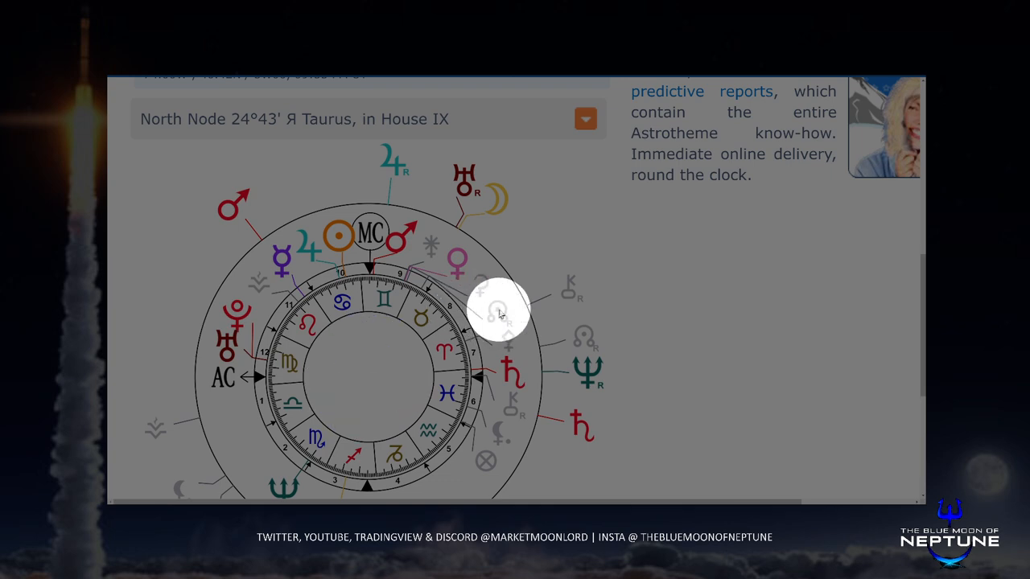
mouse_move(501, 318)
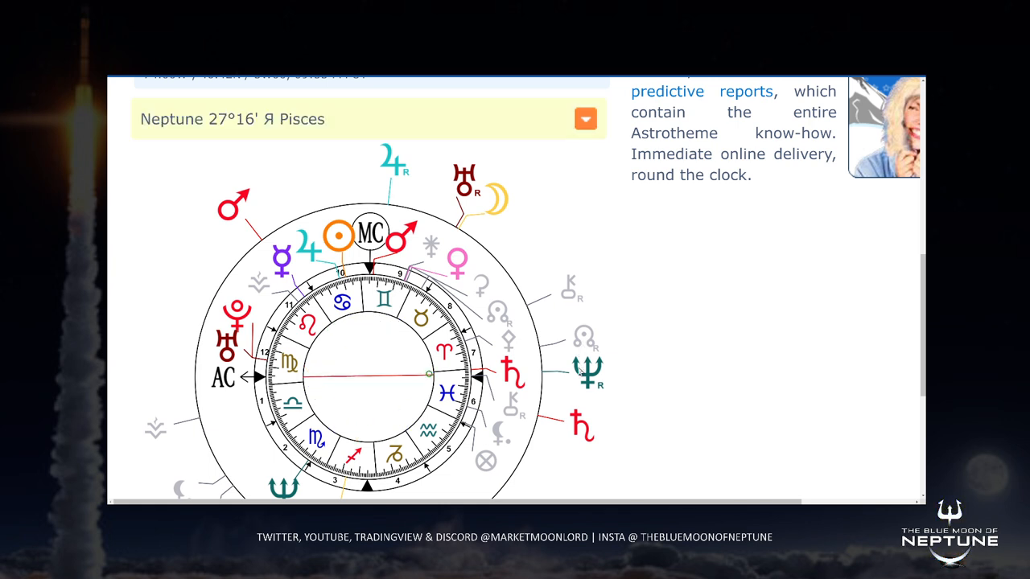
left_click(586, 119)
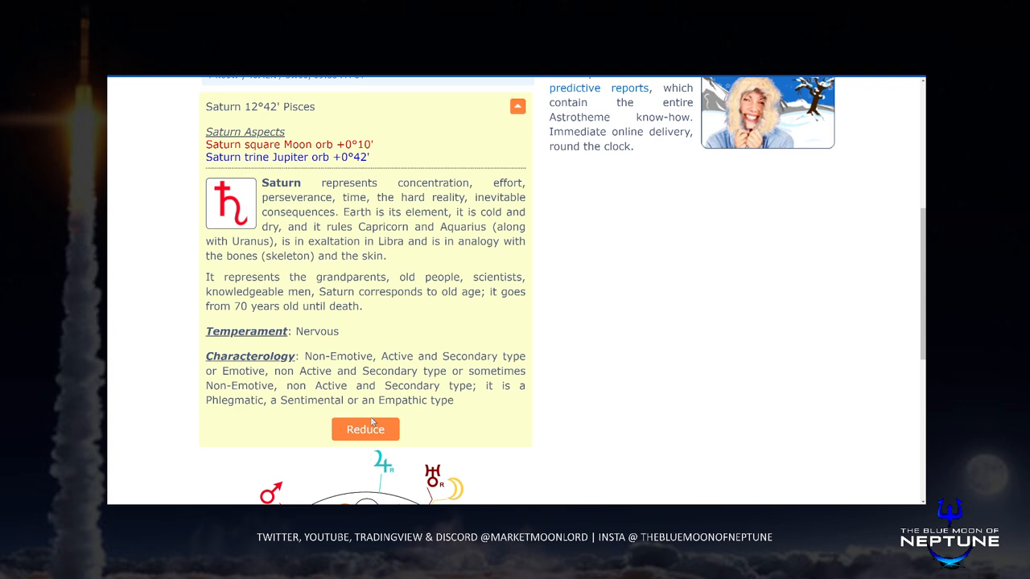
left_click(366, 428)
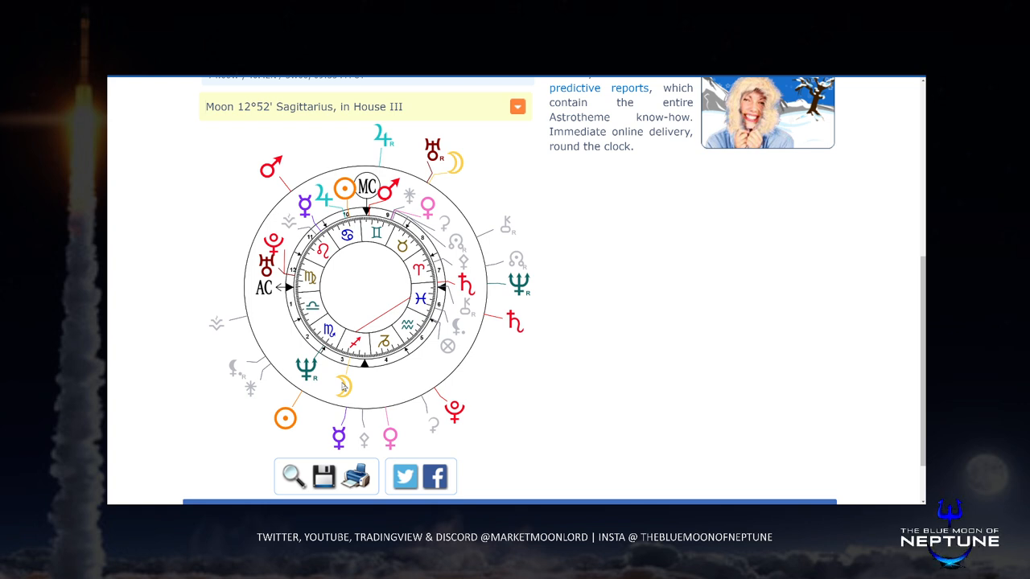
mouse_move(514, 319)
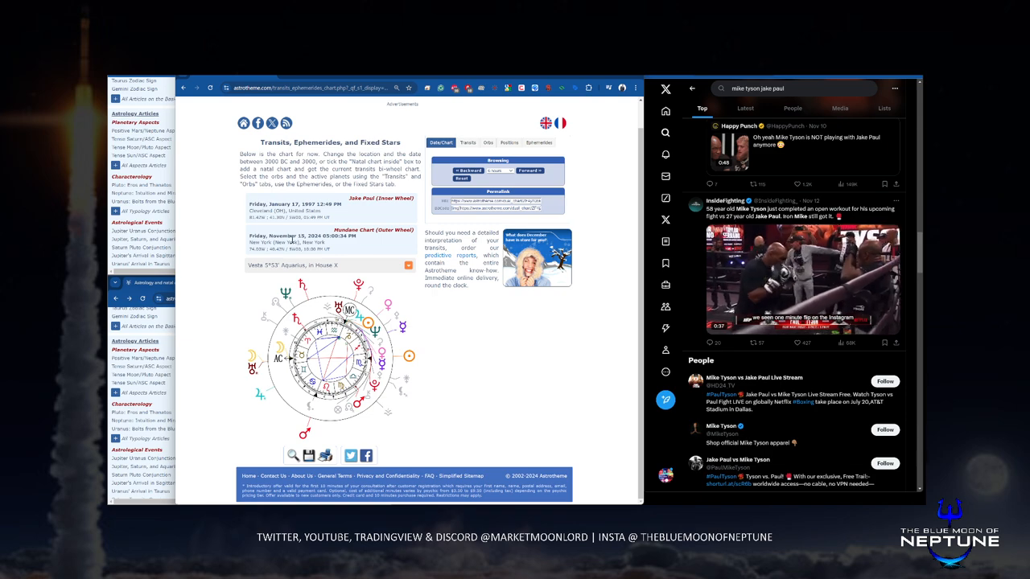
- Scroll the November 15, 2024 bi-wheel to bring transiting Uranus at 25°17' Taurus into view
scroll("down", 3)
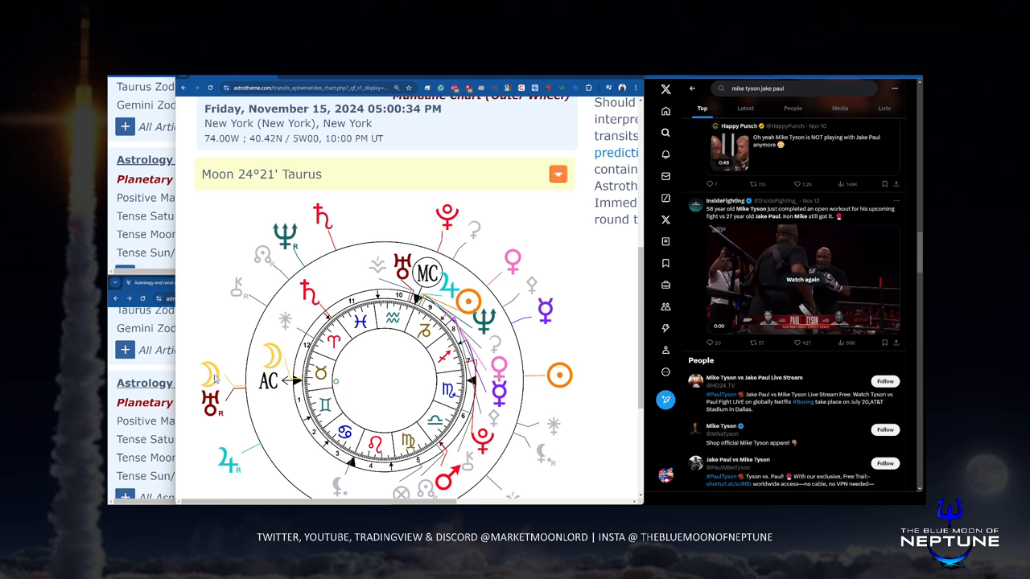
mouse_move(206, 387)
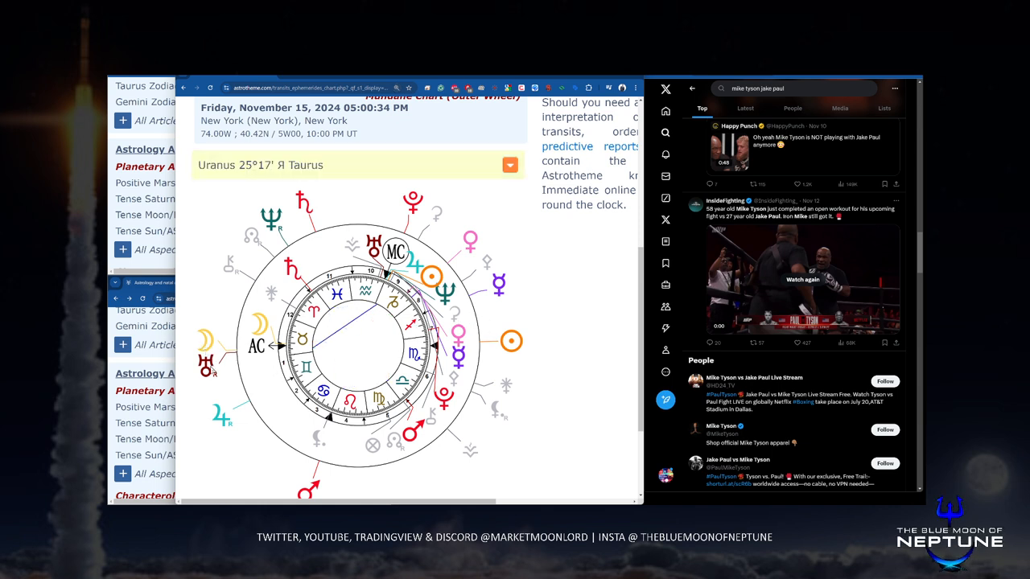
- Expand Uranus's banner to read its trines to Neptune and Sun, then collapse it
left_click(509, 164)
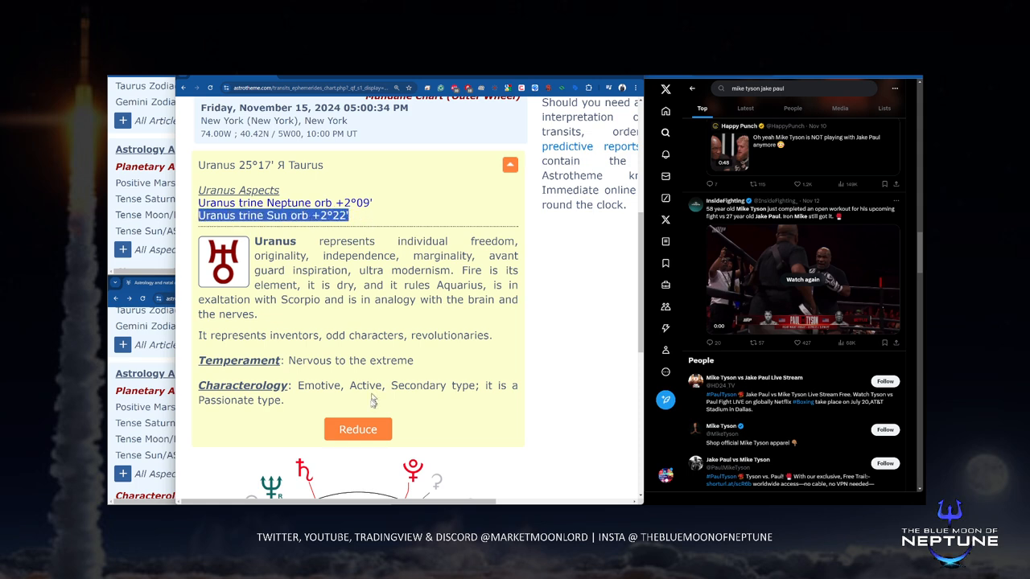
left_click(357, 428)
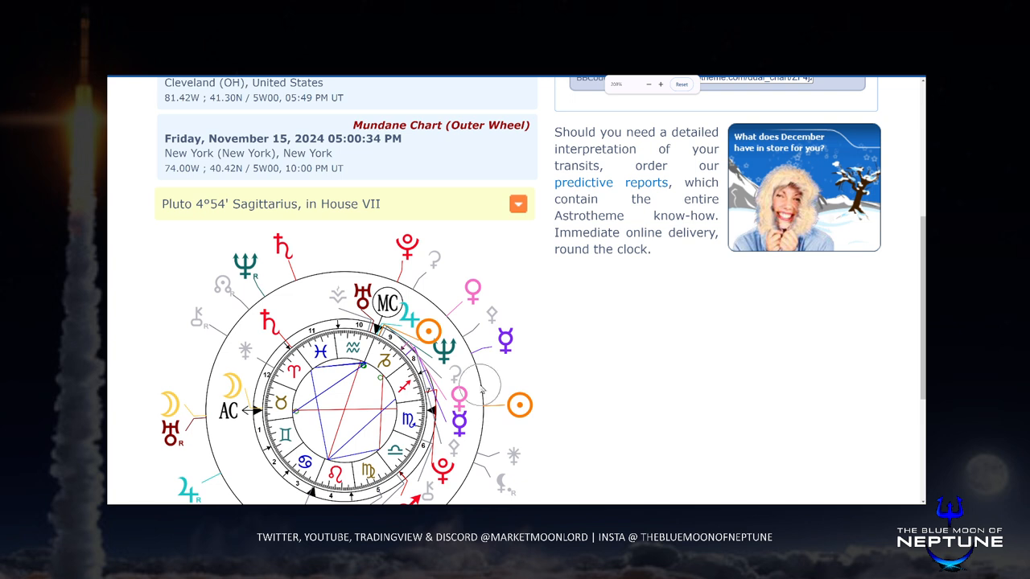
scroll("down", 3)
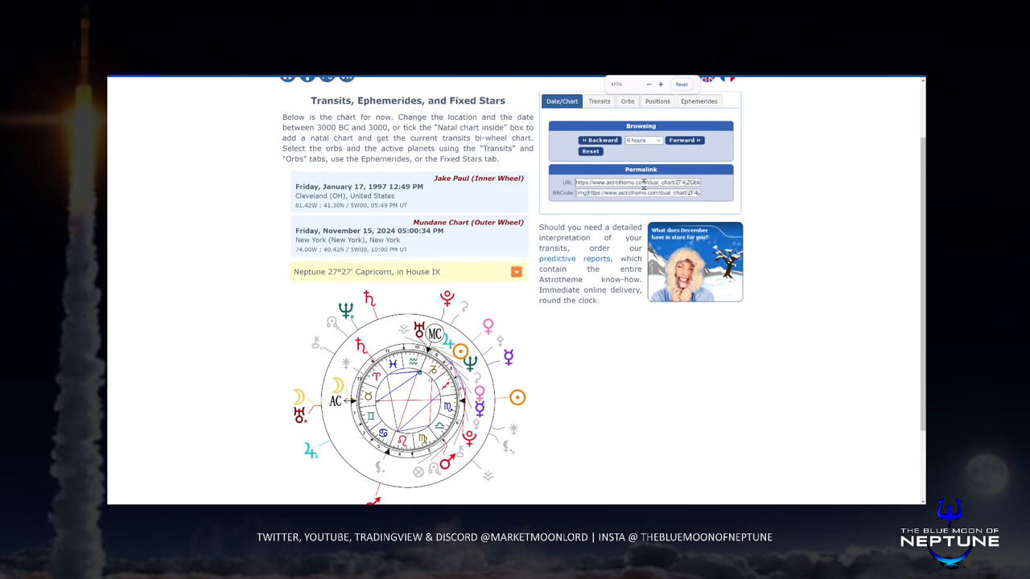
left_click(642, 140)
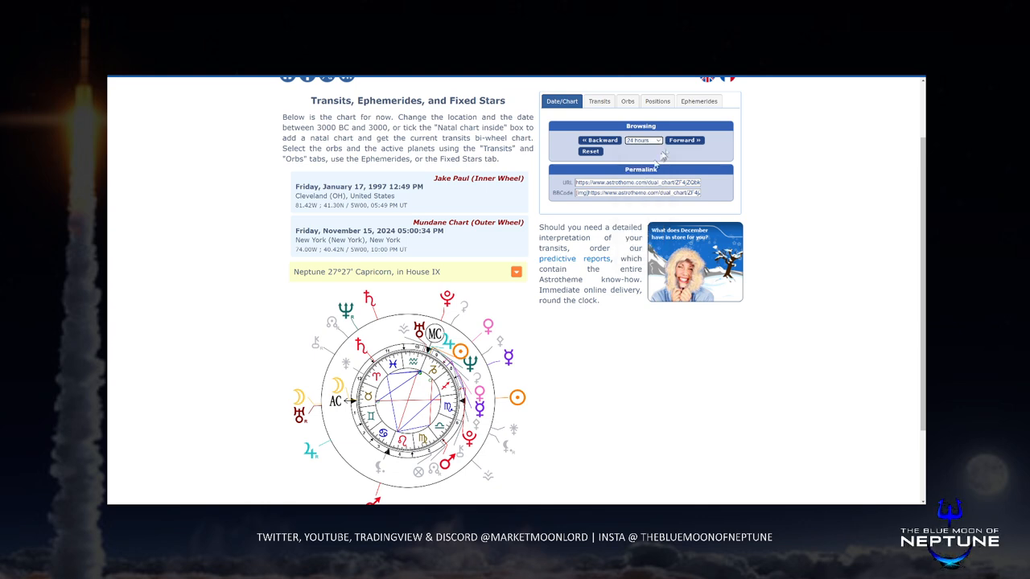
left_click(684, 140)
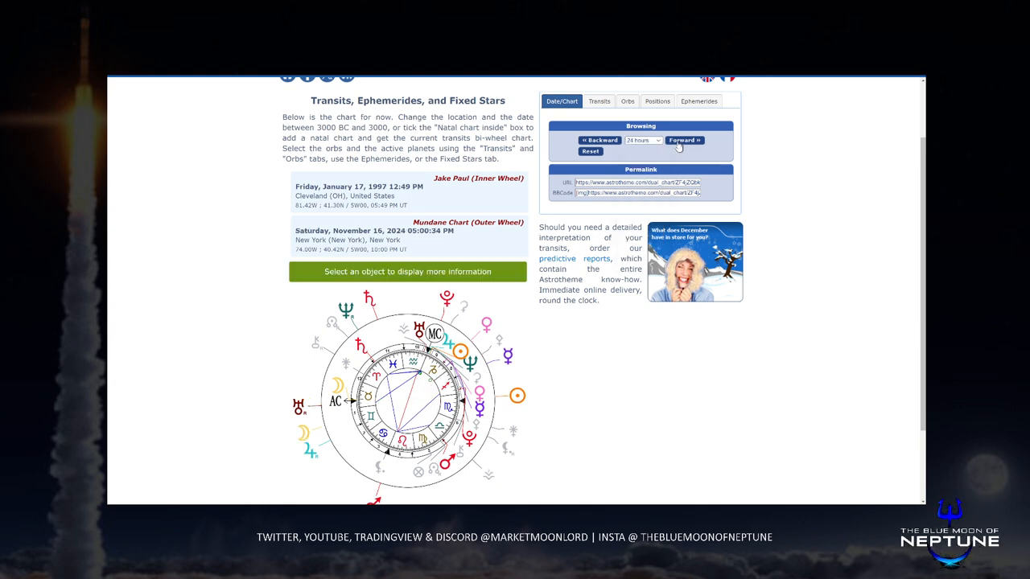
left_click(684, 140)
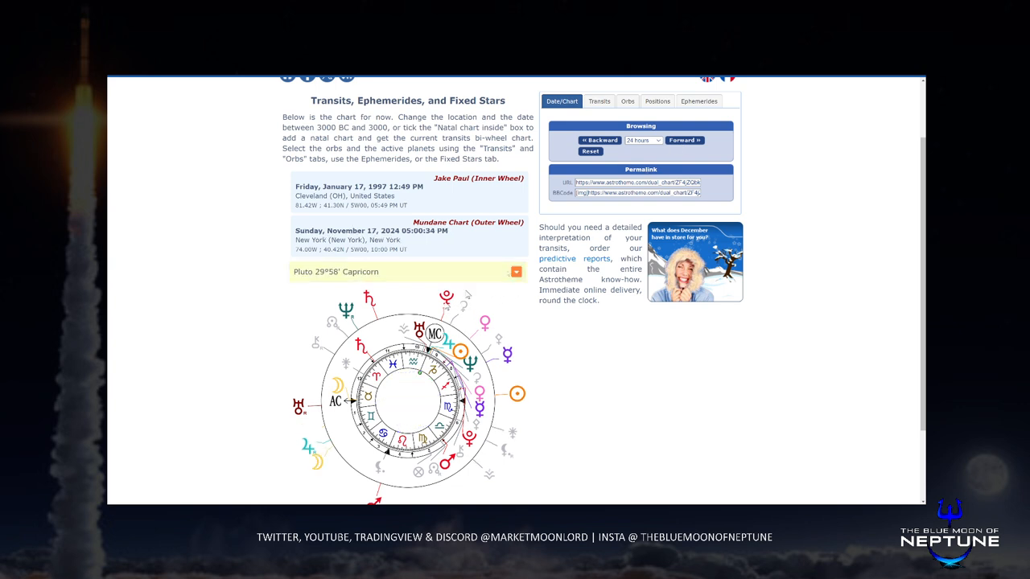
left_click(686, 140)
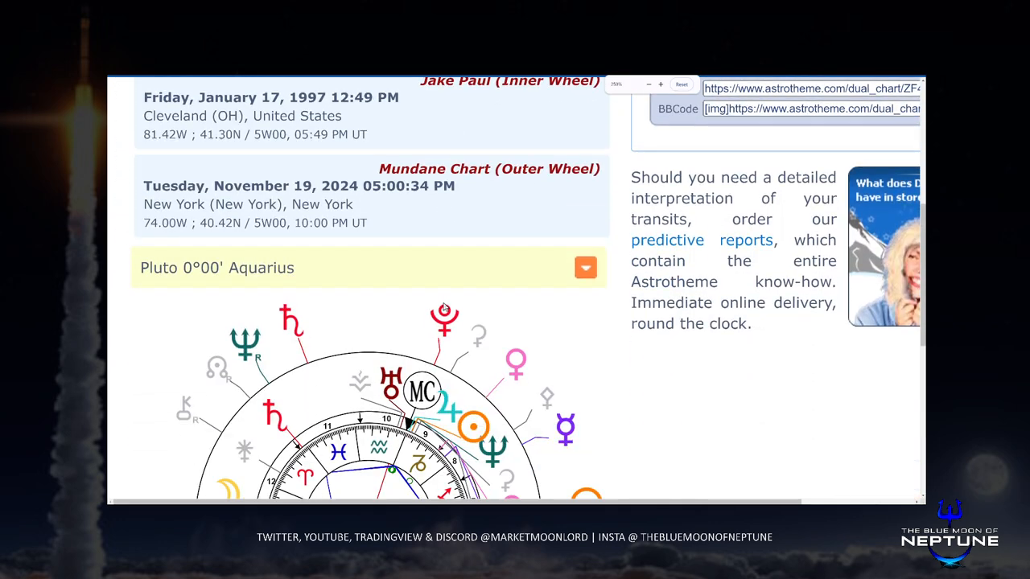
scroll("down", 3)
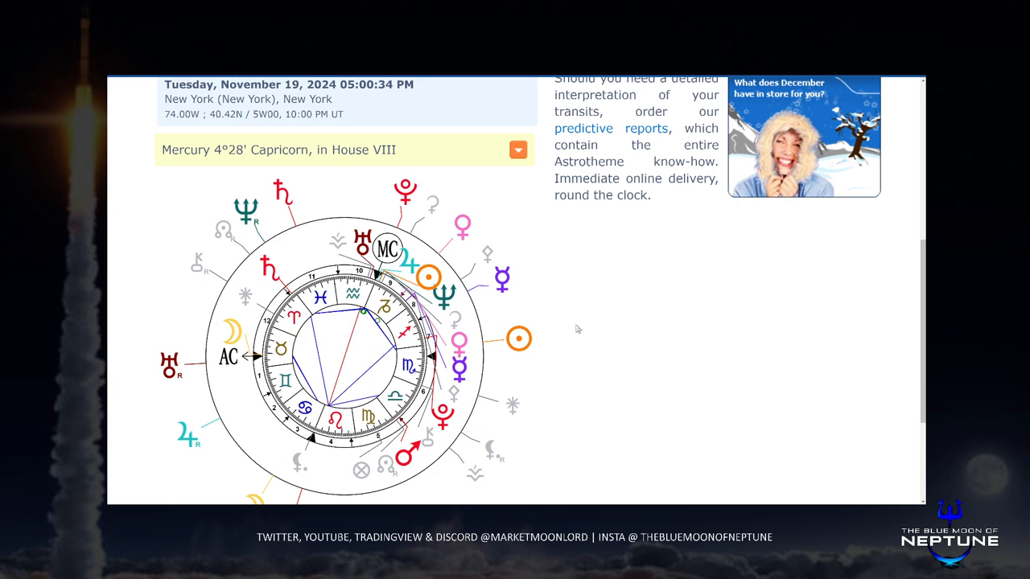
scroll("down", 3)
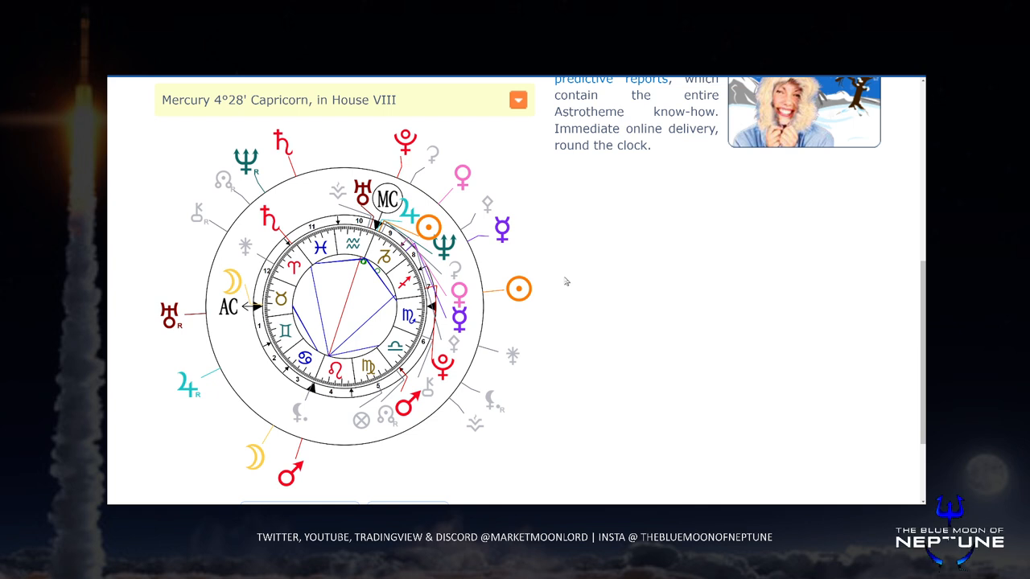
mouse_move(609, 267)
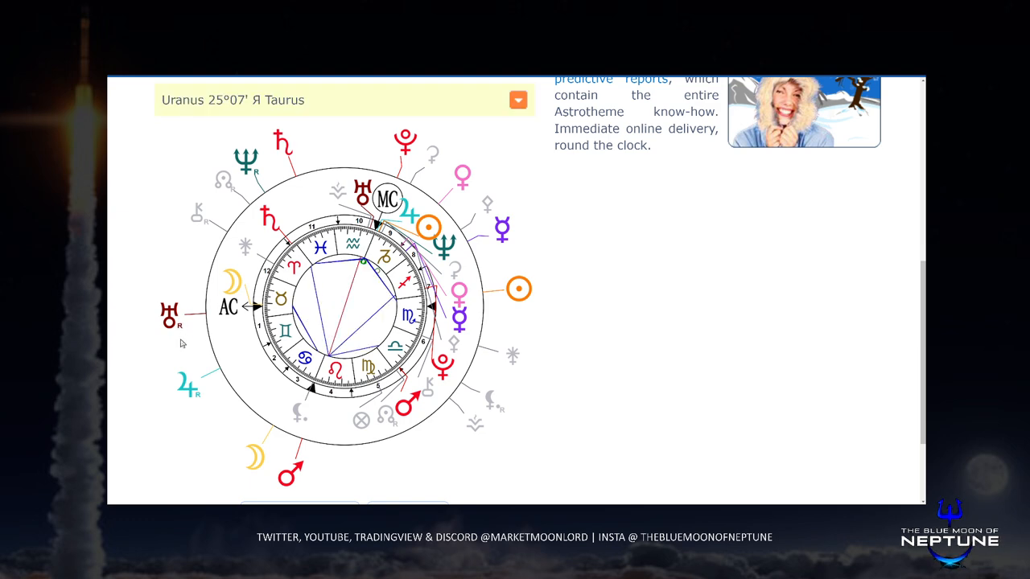
mouse_move(280, 470)
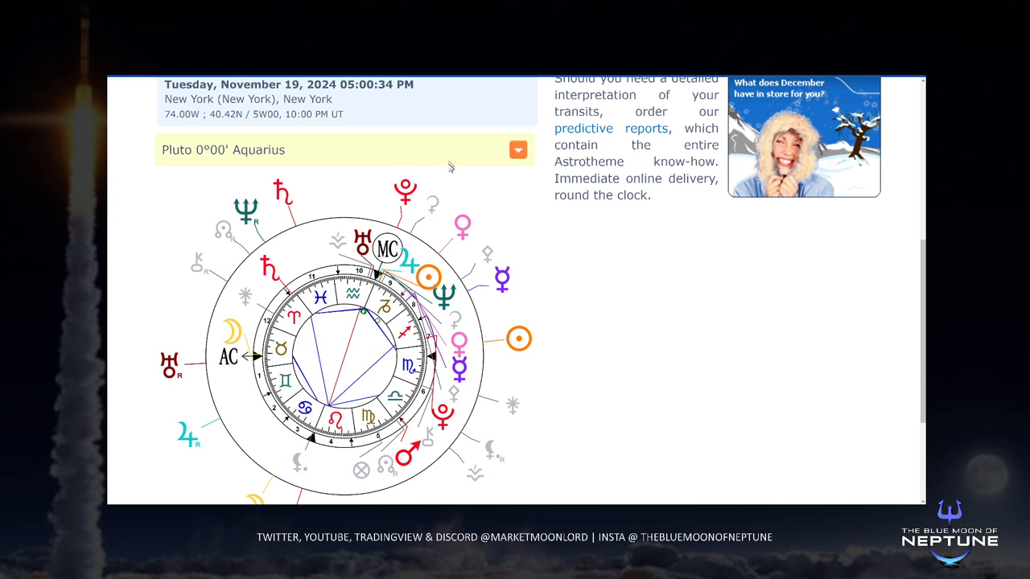
mouse_move(449, 176)
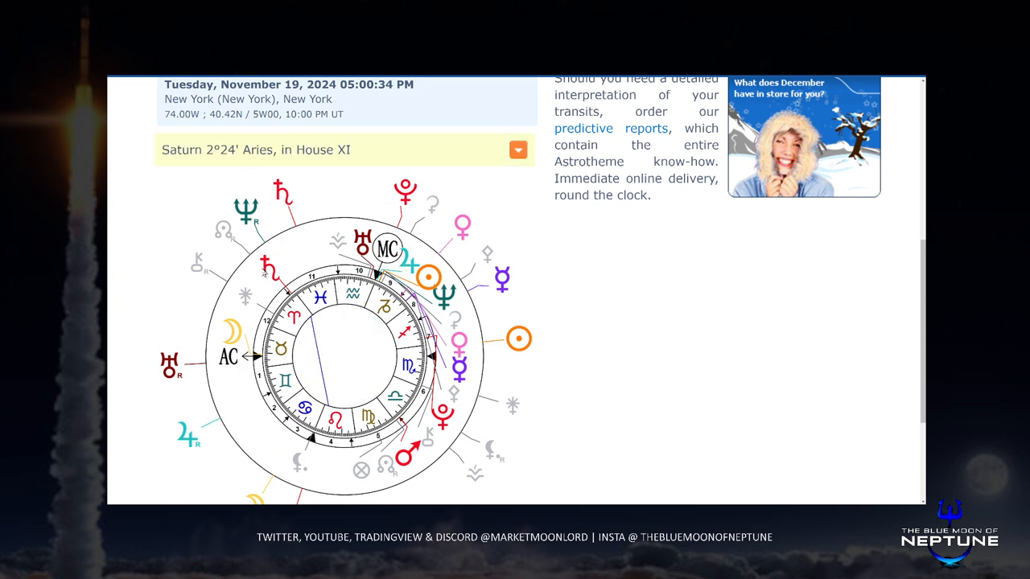
scroll("down", 3)
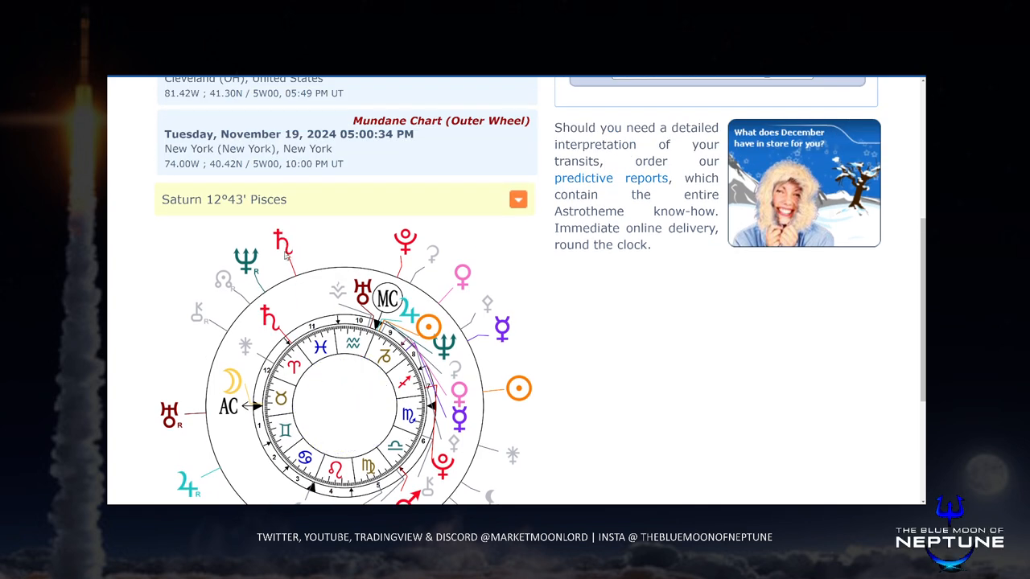
- Tile several Astrotheme transit bi-wheels together beside the X Tyson–Paul search feed
scroll("down", 3)
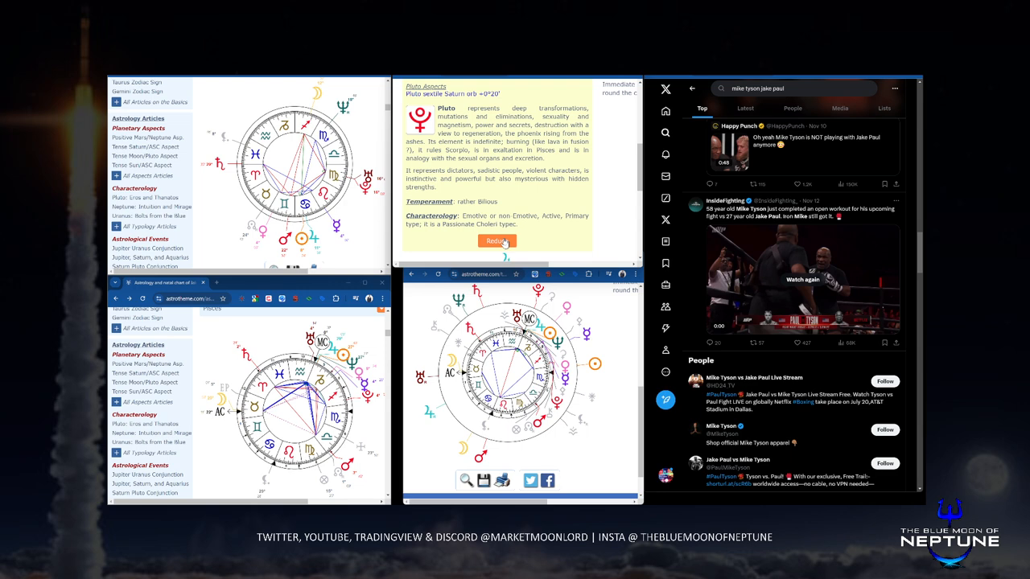
left_click(497, 242)
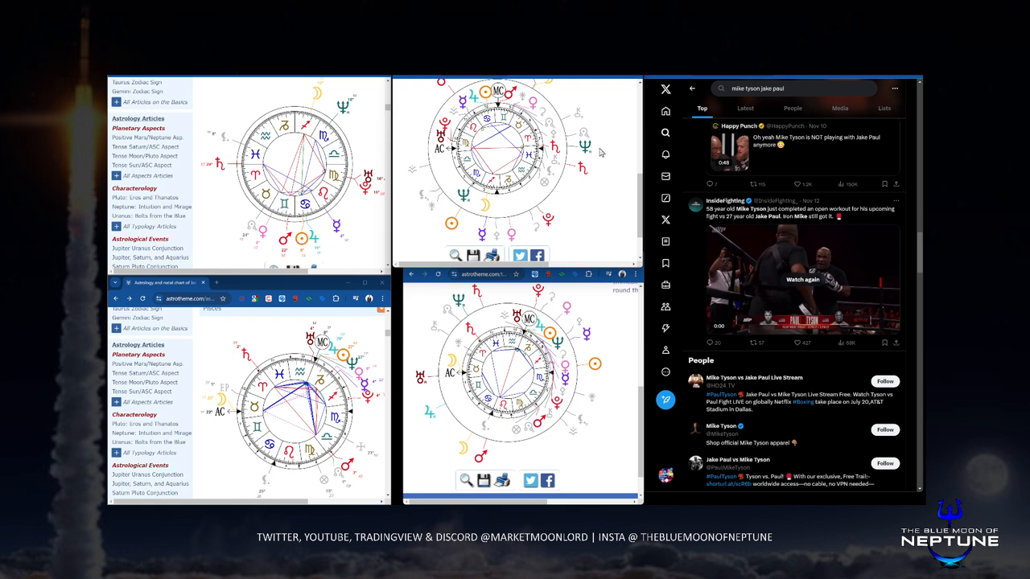
mouse_move(635, 370)
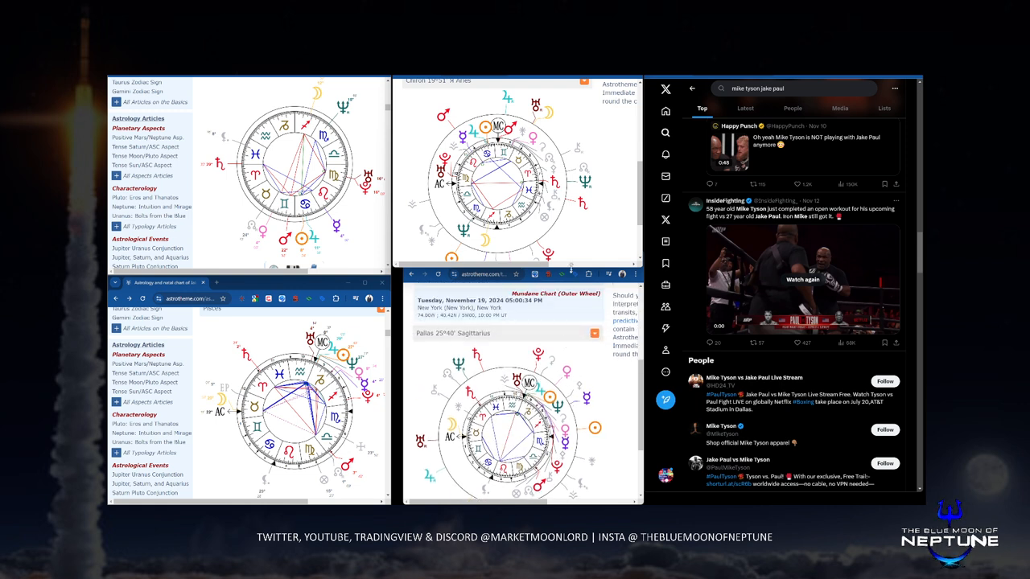
mouse_move(592, 251)
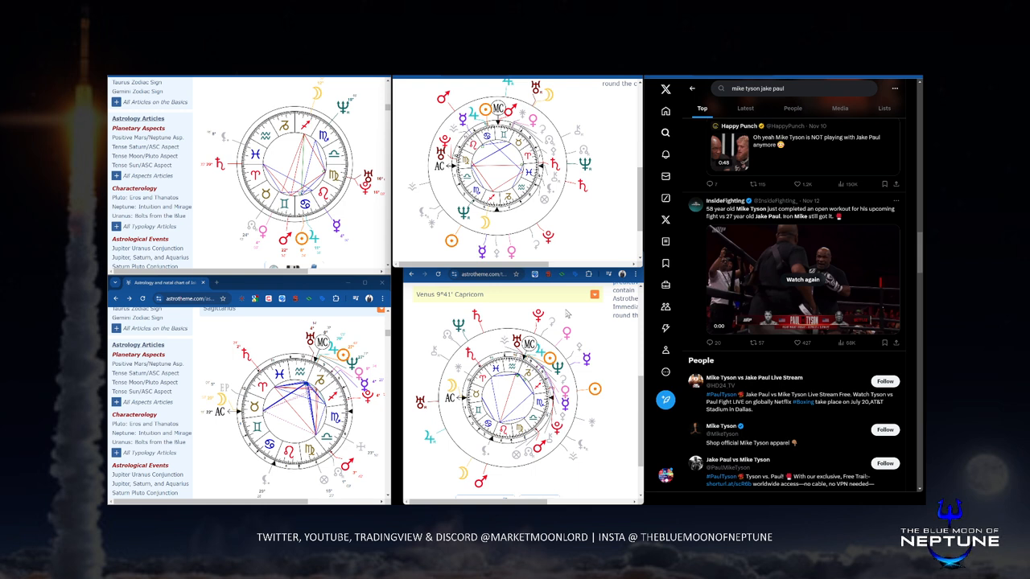
mouse_move(569, 322)
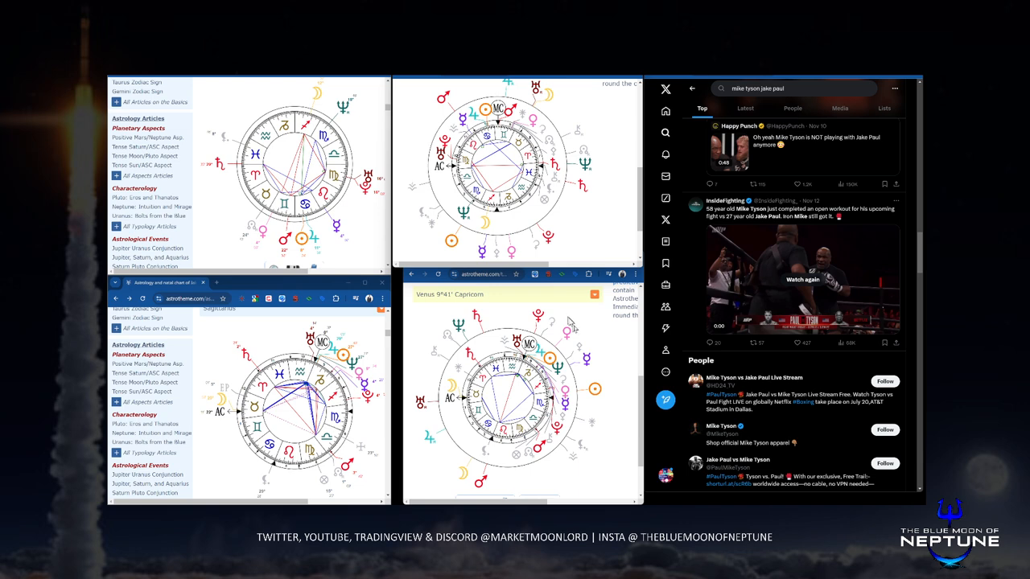
scroll("down", 3)
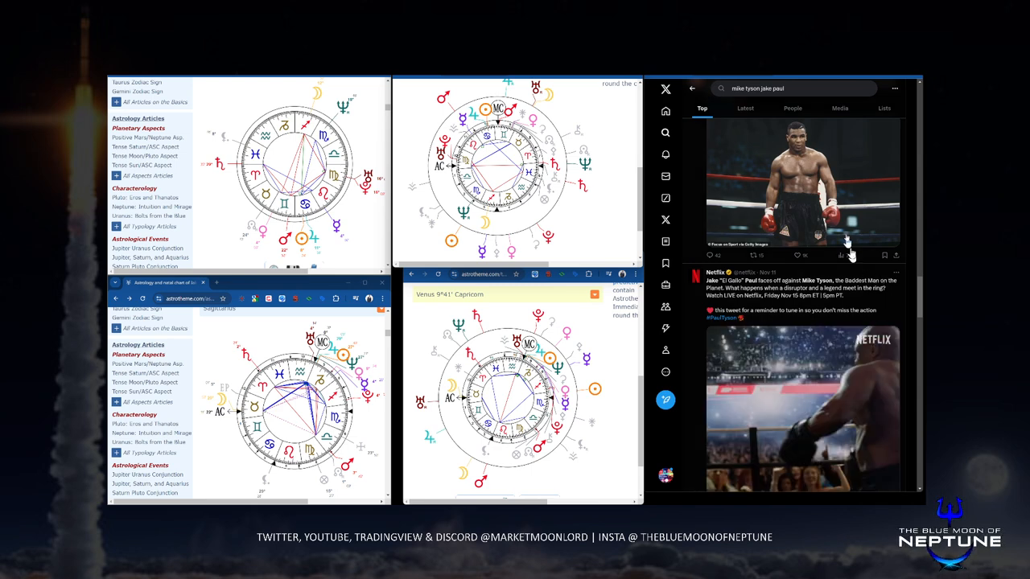
scroll("down", 3)
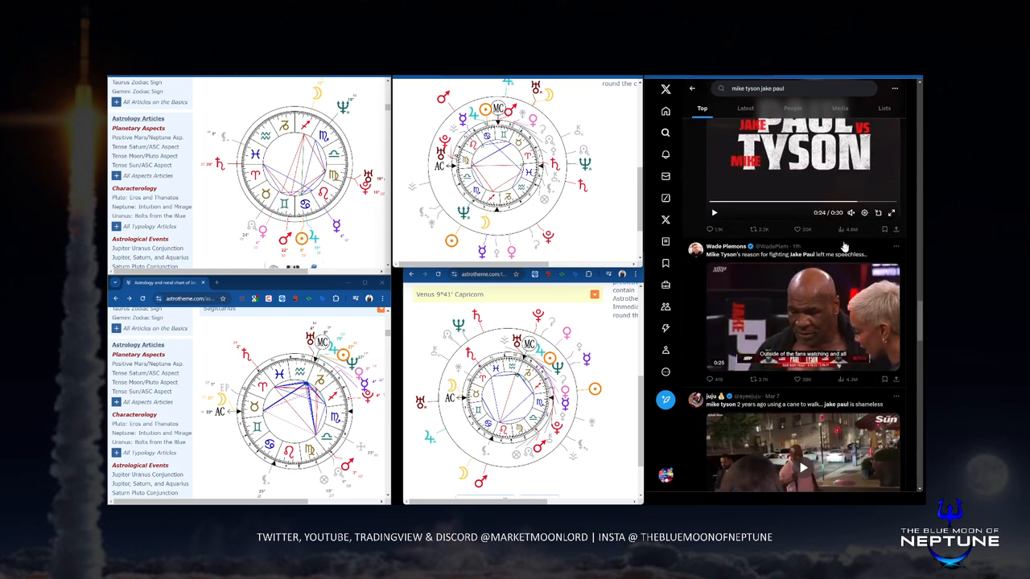
scroll("down", 3)
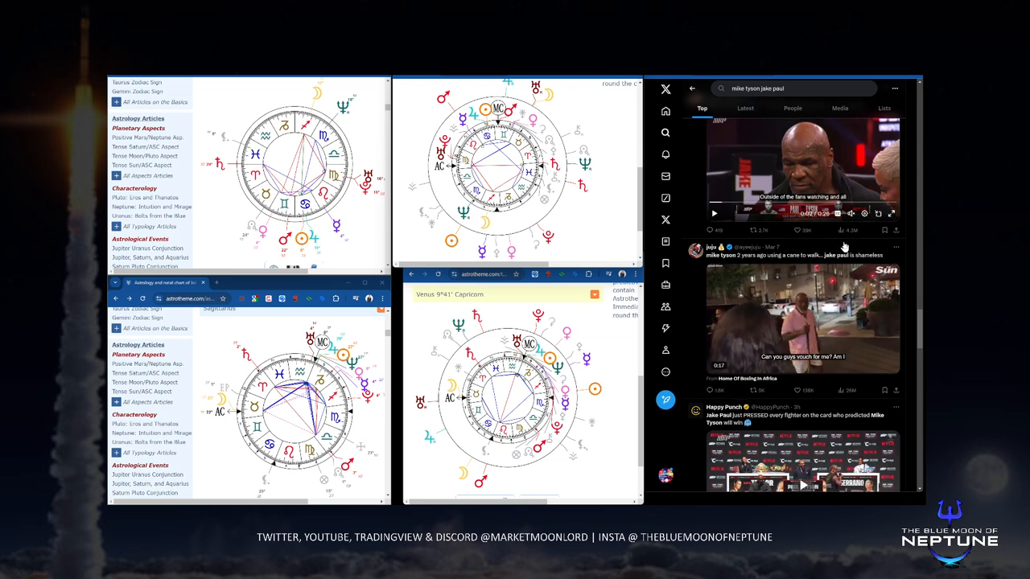
scroll("down", 3)
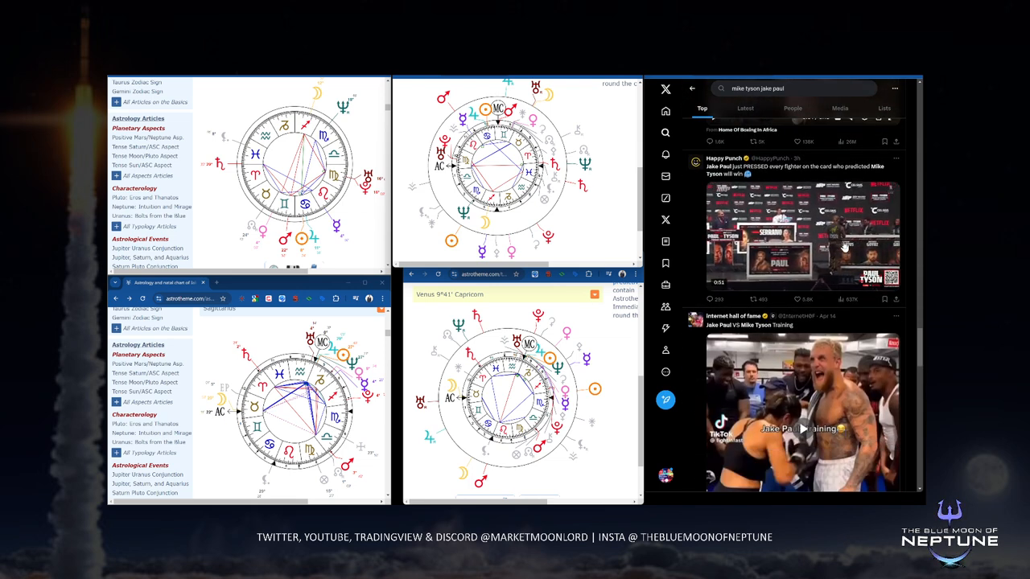
scroll("down", 3)
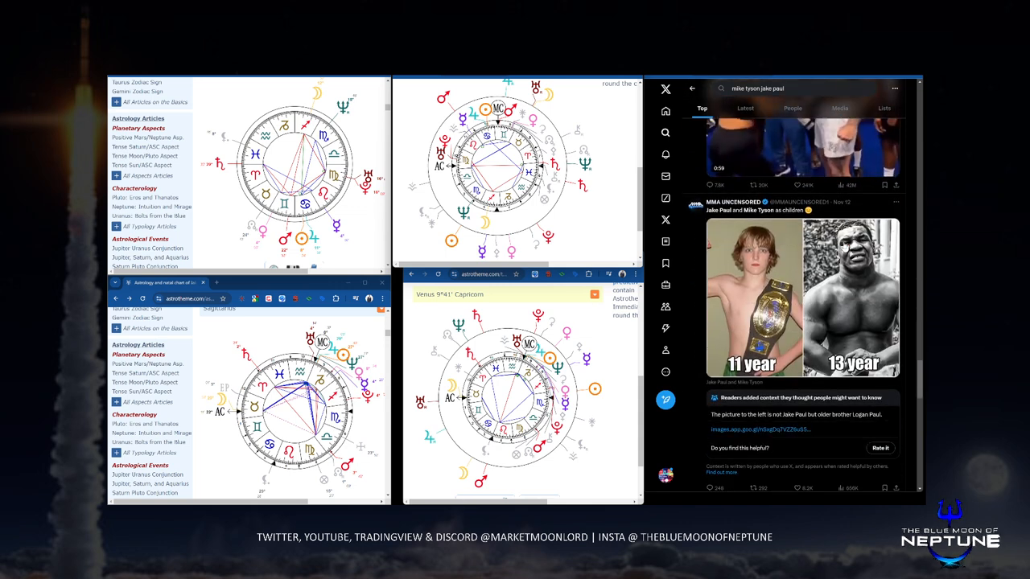